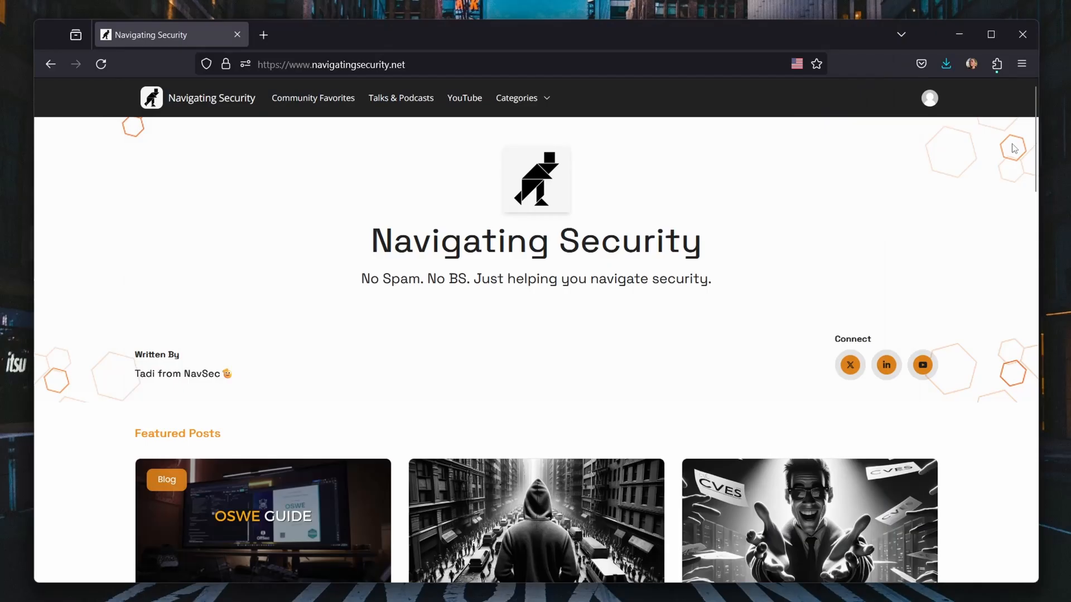
Scroll the navigatingsecurity.net homepage down past Featured Posts to the Library of posts.
{"action": "scroll", "scroll_direction": "down", "scroll_amount": 3}
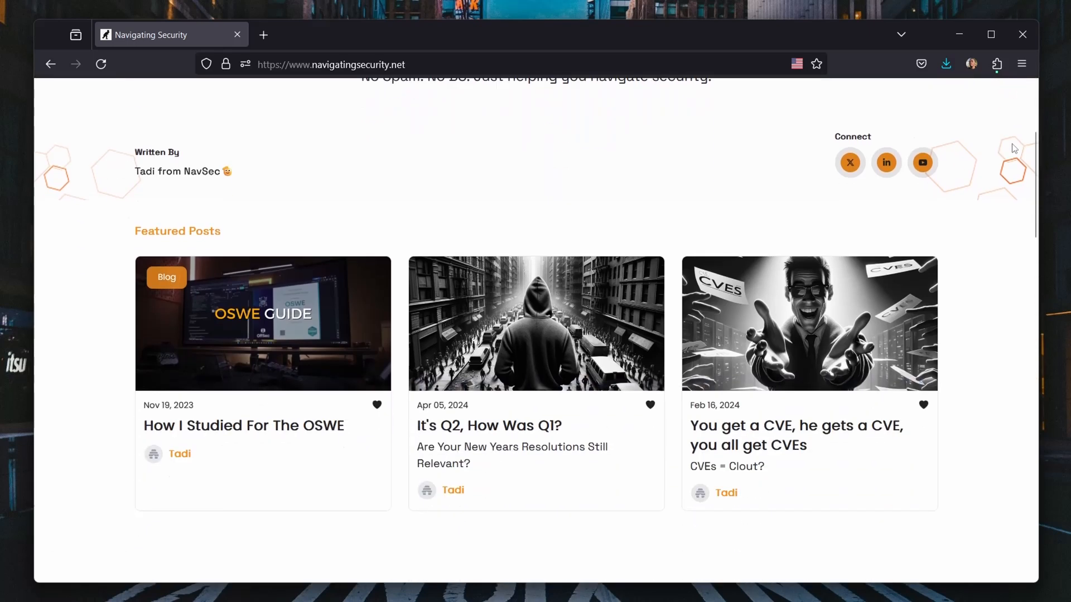
{"action": "scroll", "scroll_direction": "down", "scroll_amount": 3}
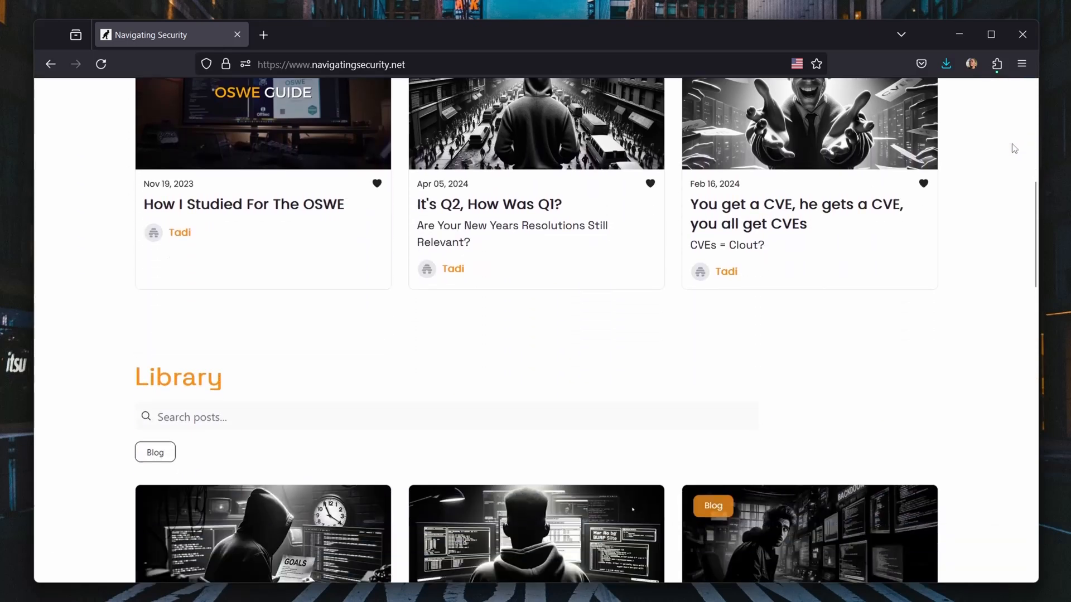
{"action": "scroll", "scroll_direction": "down", "scroll_amount": 3}
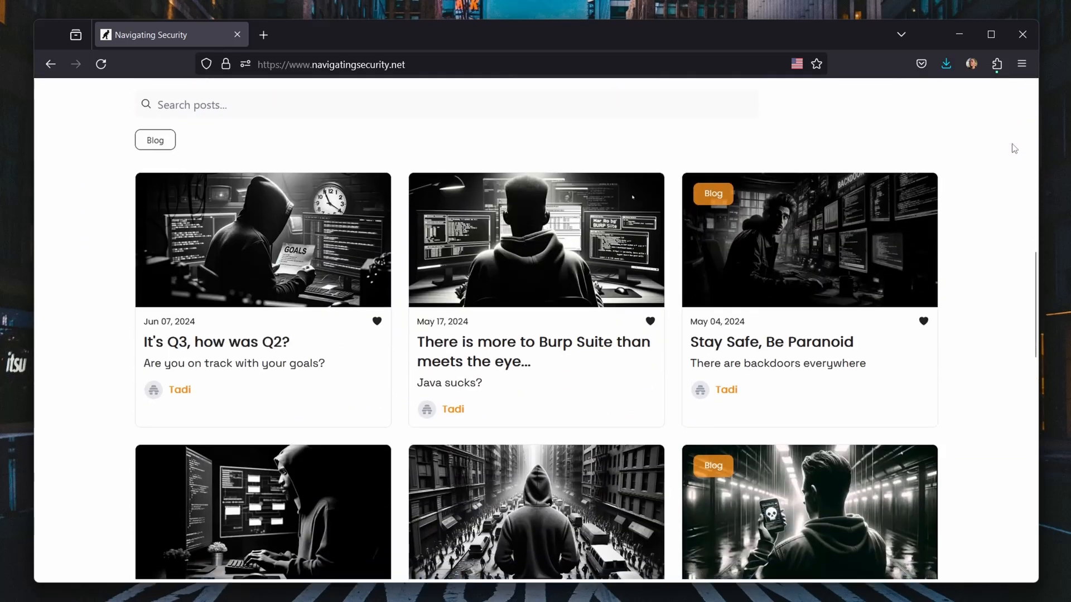
{"action": "scroll", "scroll_direction": "down", "scroll_amount": 3}
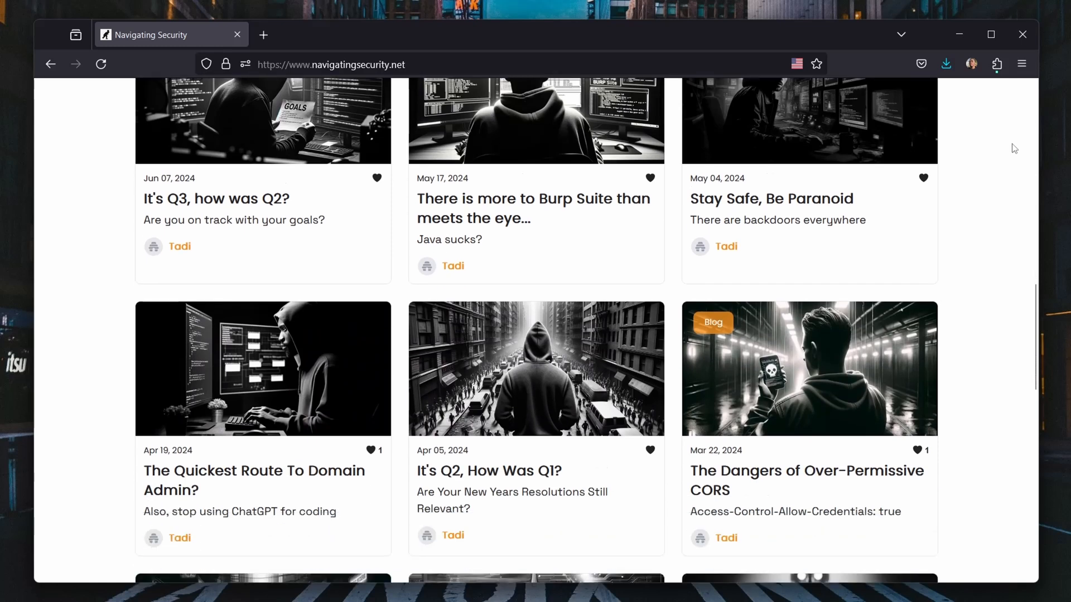
{"action": "scroll", "scroll_direction": "down", "scroll_amount": 3}
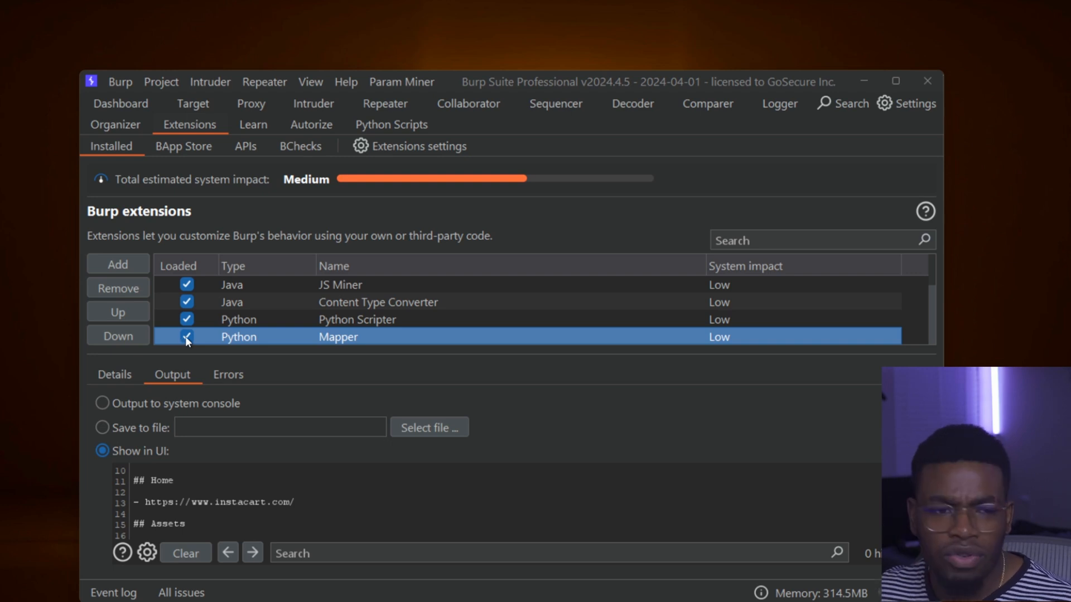
Reload the Mapper extension and select its generated markmap markdown of the Instacart URLs.
{"action": "left_click", "coordinate": [186, 337]}
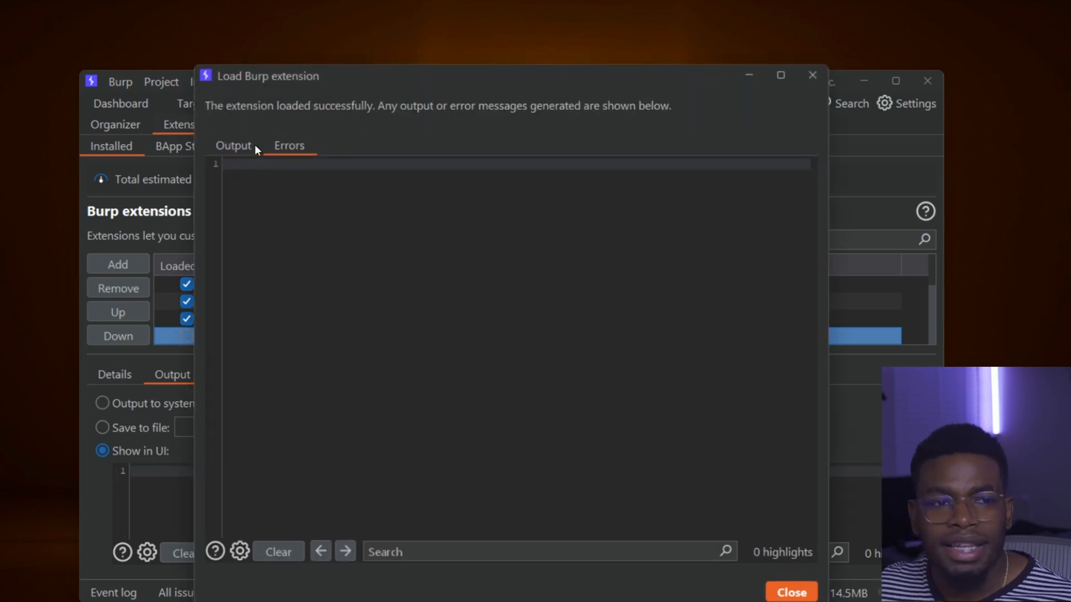
{"action": "mouse_move", "coordinate": [235, 148]}
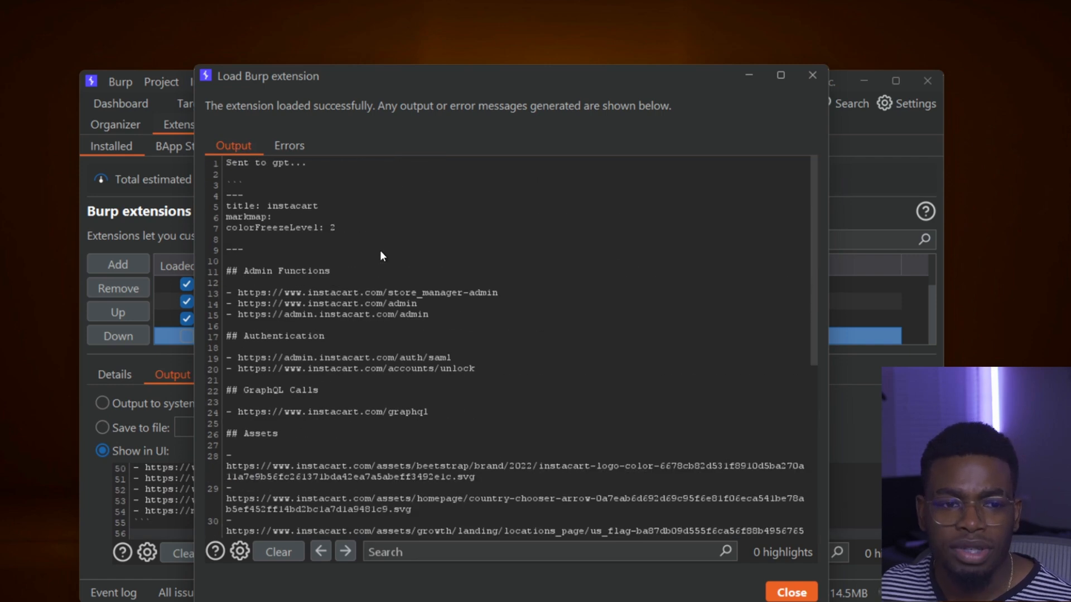
{"action": "left_click_drag", "start_coordinate": [228, 198], "coordinate": [331, 271]}
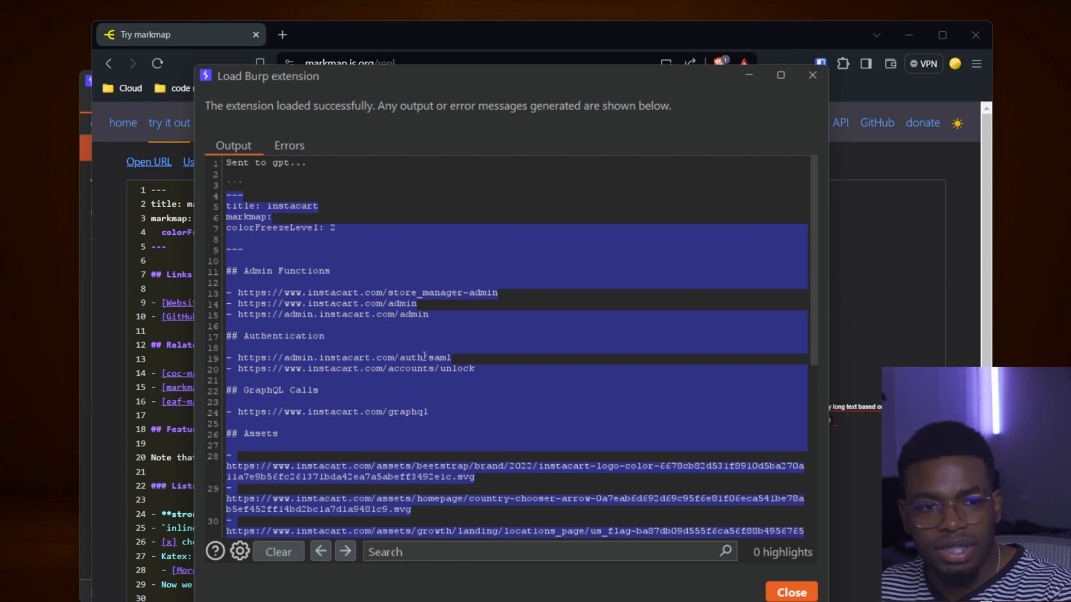
Switch to the markmap.js.org playground and view the Instacart URL outline rendered as a mind map.
{"action": "left_click", "coordinate": [791, 592]}
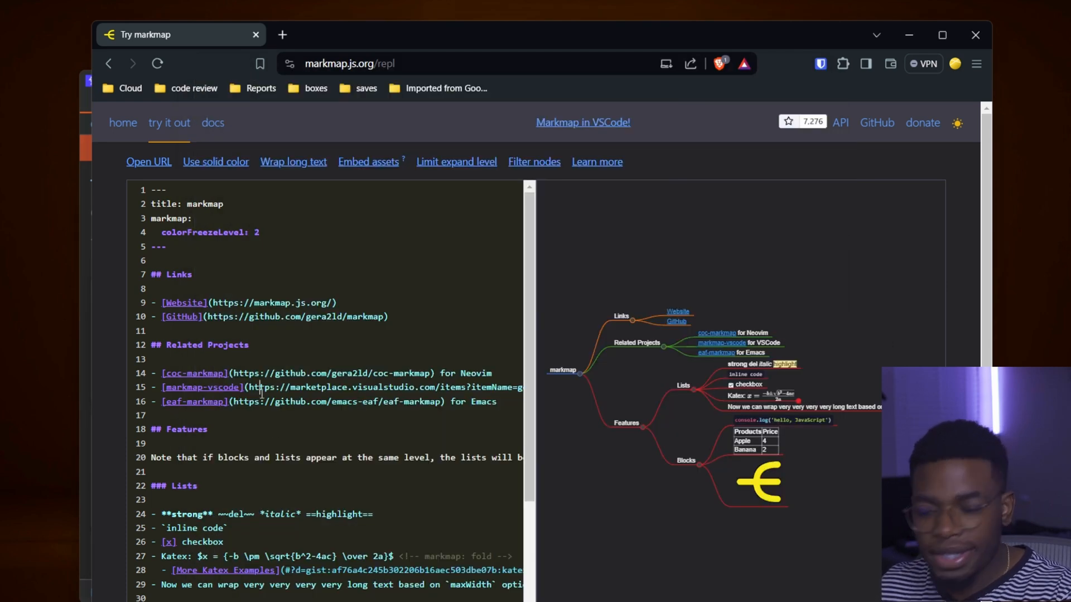
{"action": "scroll", "scroll_direction": "down", "scroll_amount": 3}
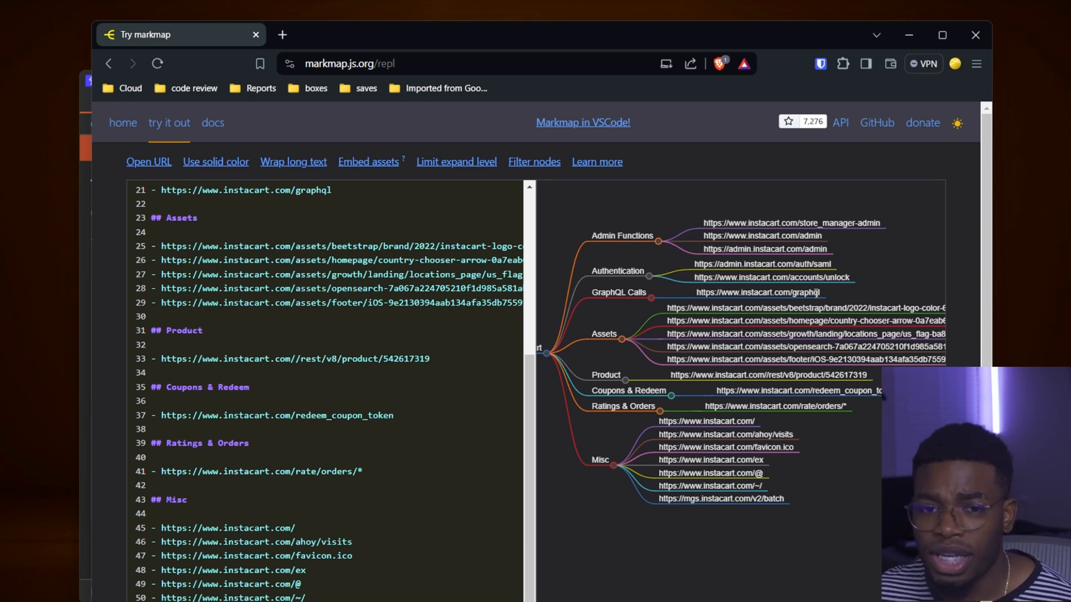
{"action": "mouse_move", "coordinate": [826, 297]}
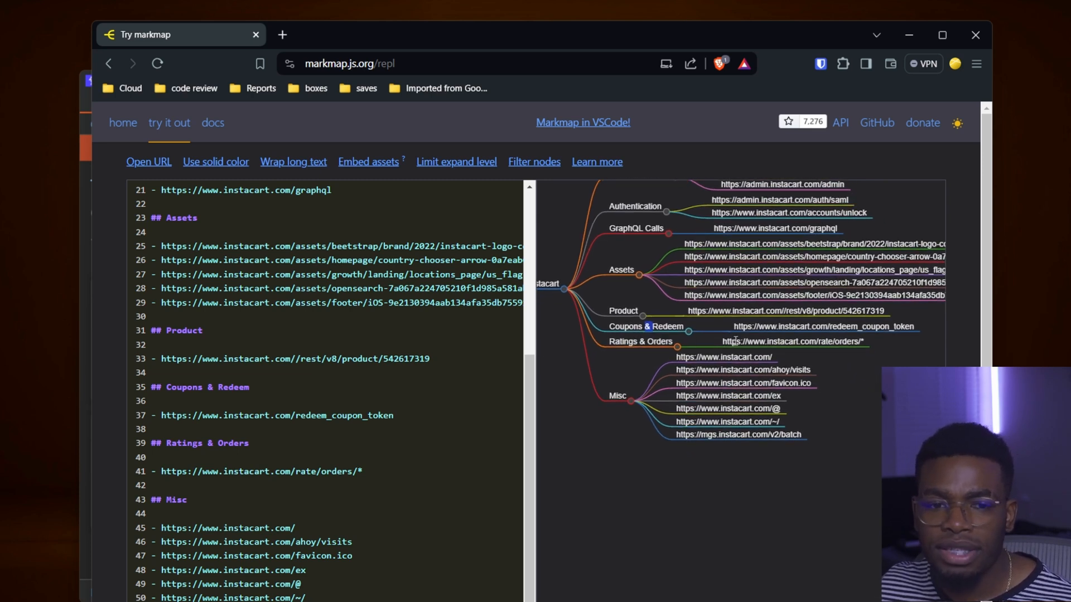
{"action": "mouse_move", "coordinate": [613, 393]}
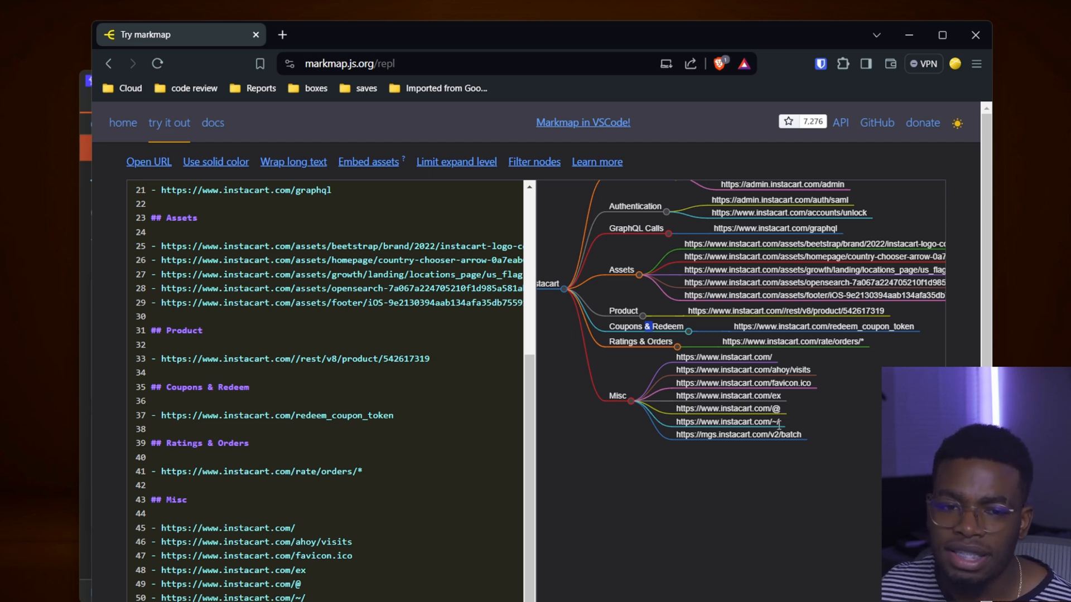
{"action": "mouse_move", "coordinate": [804, 440]}
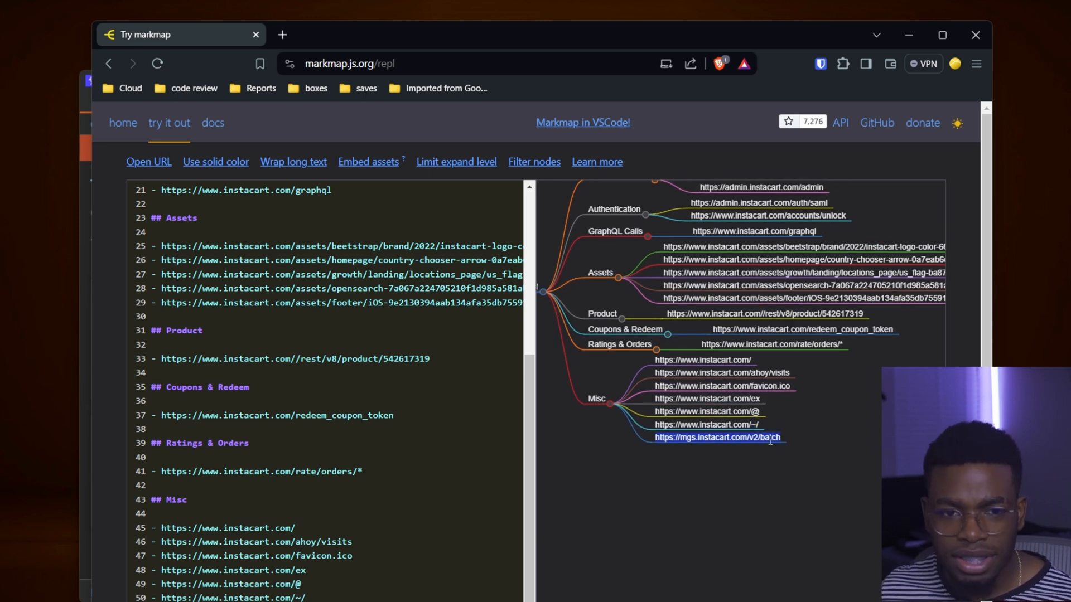
{"action": "mouse_move", "coordinate": [820, 446]}
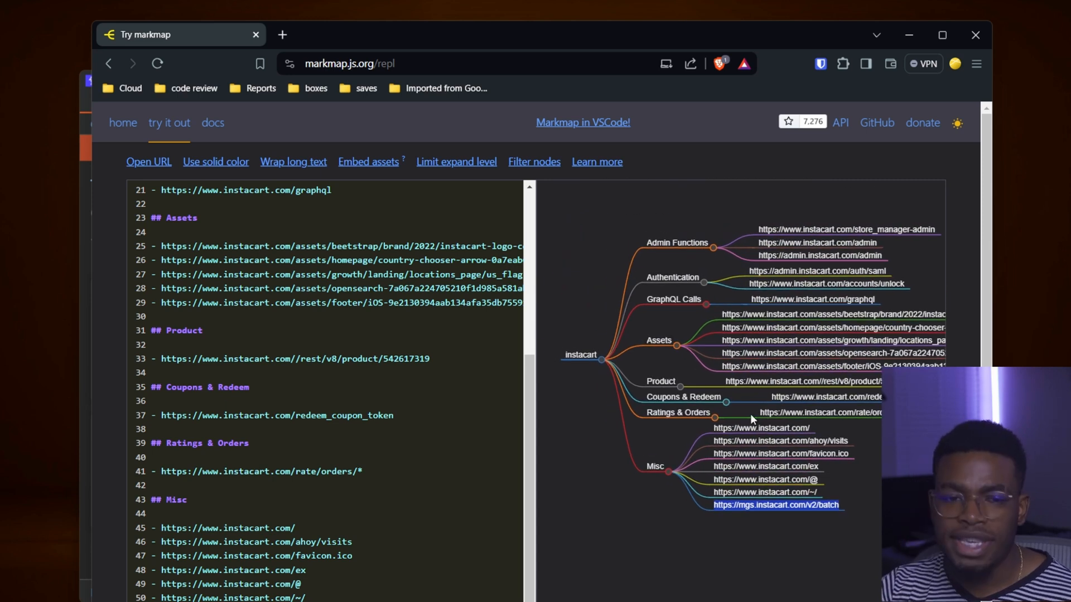
{"action": "mouse_move", "coordinate": [704, 346]}
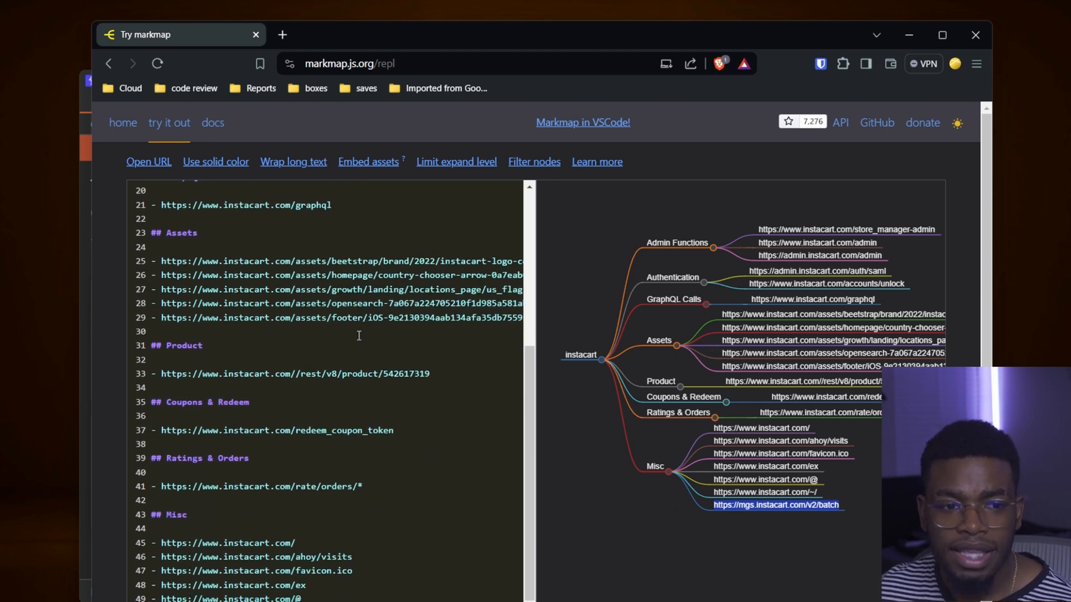
{"action": "scroll", "scroll_direction": "down", "scroll_amount": 3}
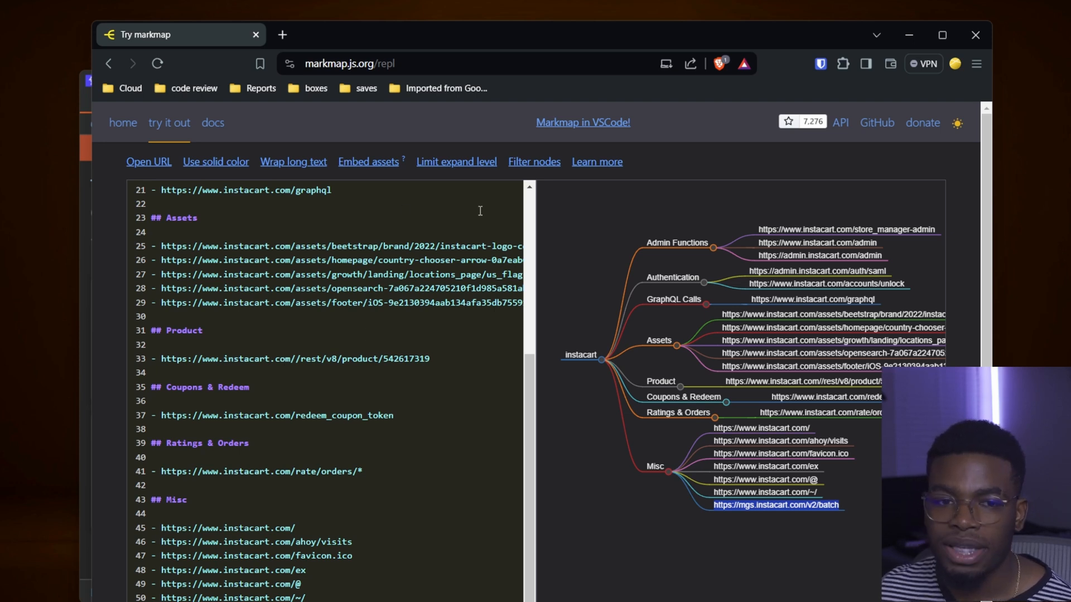
{"action": "mouse_move", "coordinate": [713, 441]}
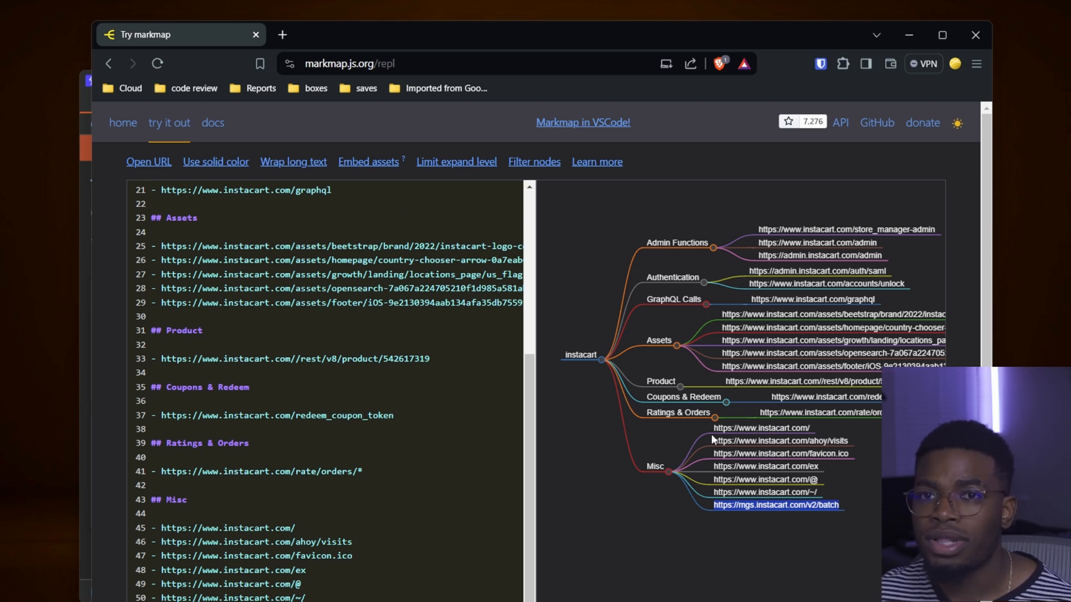
{"action": "mouse_move", "coordinate": [619, 418]}
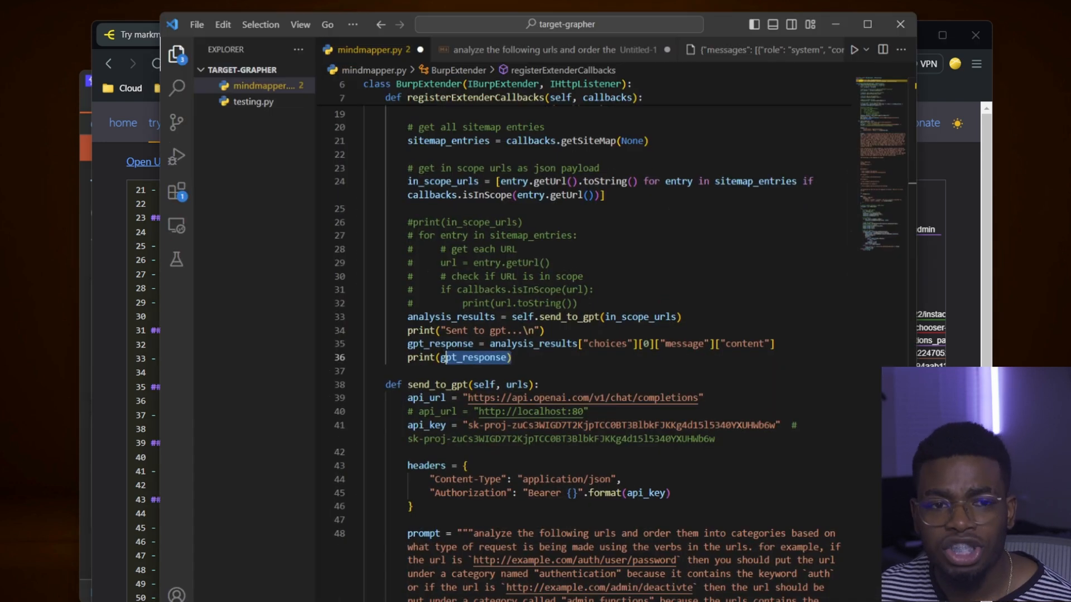
{"action": "scroll", "scroll_direction": "up", "scroll_amount": 3}
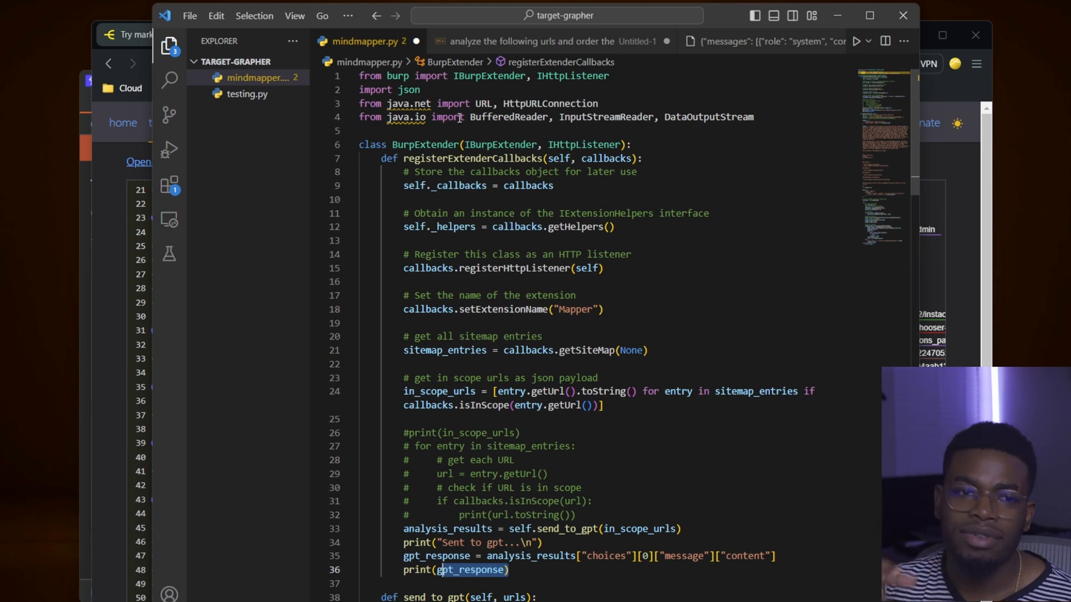
{"action": "mouse_move", "coordinate": [610, 287]}
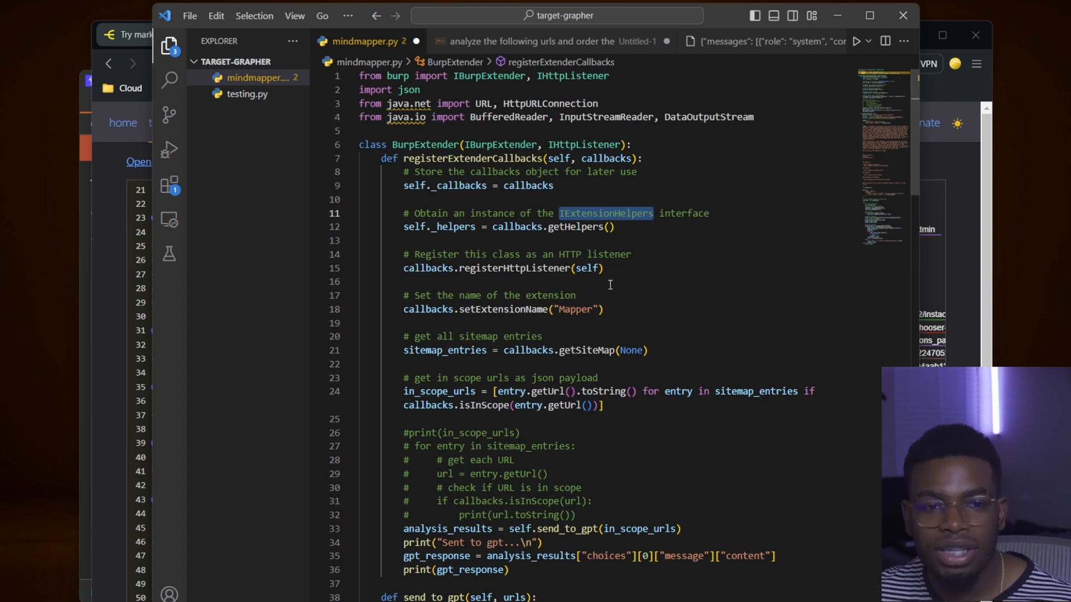
{"action": "left_click_drag", "start_coordinate": [403, 254], "coordinate": [602, 268]}
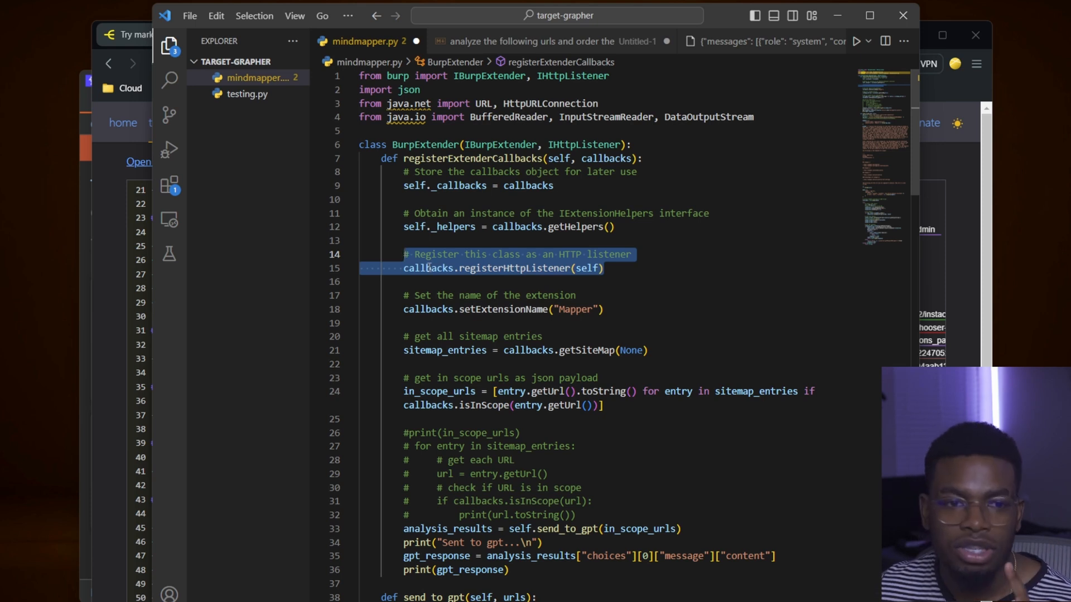
{"action": "mouse_move", "coordinate": [487, 268]}
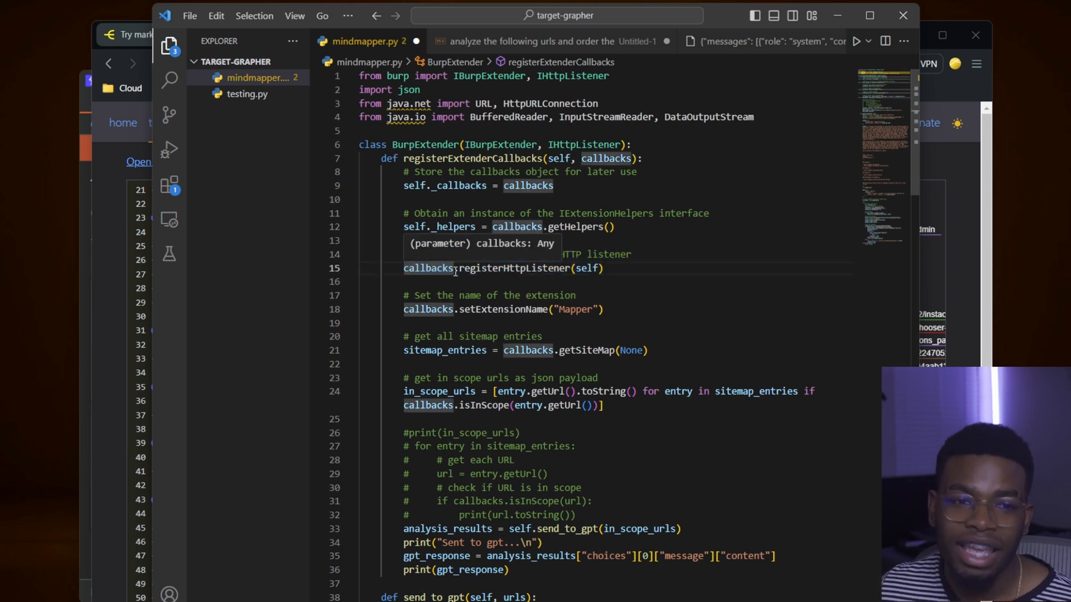
{"action": "mouse_move", "coordinate": [477, 268]}
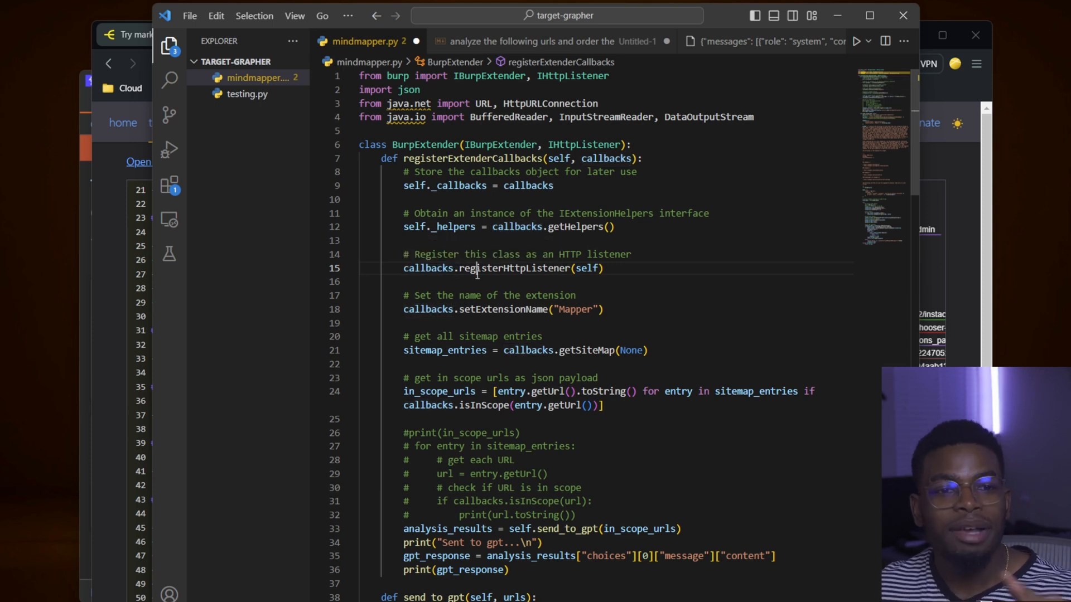
{"action": "double_click", "coordinate": [511, 268]}
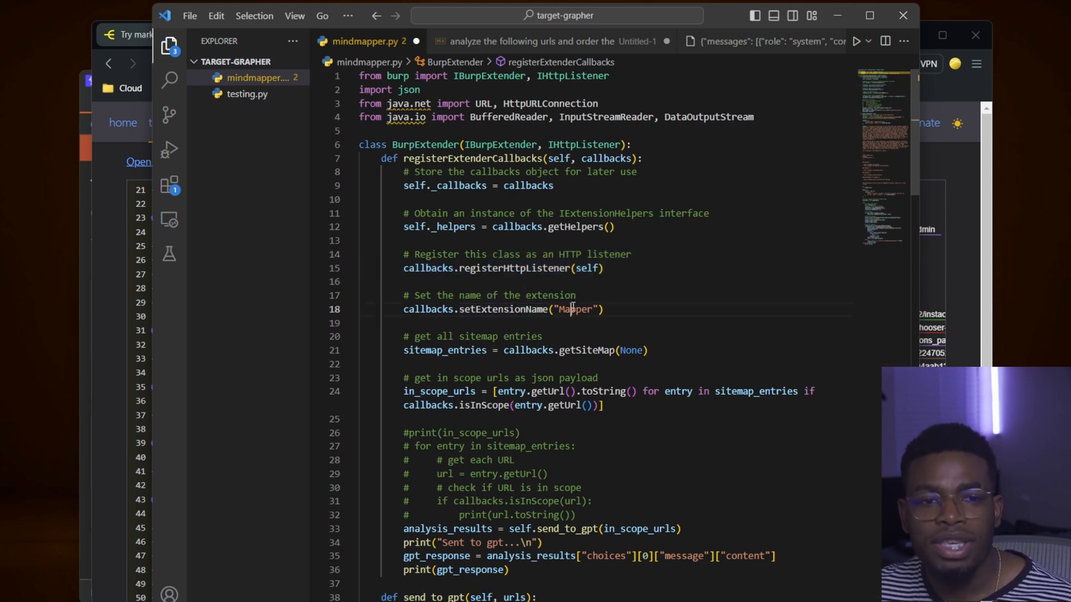
{"action": "double_click", "coordinate": [576, 310]}
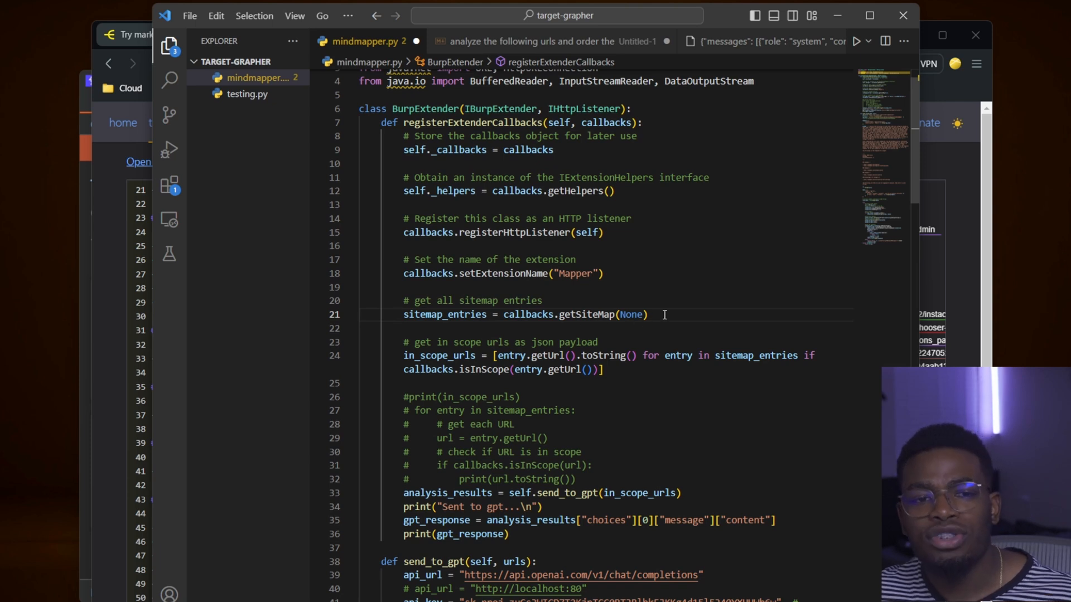
{"action": "double_click", "coordinate": [445, 315]}
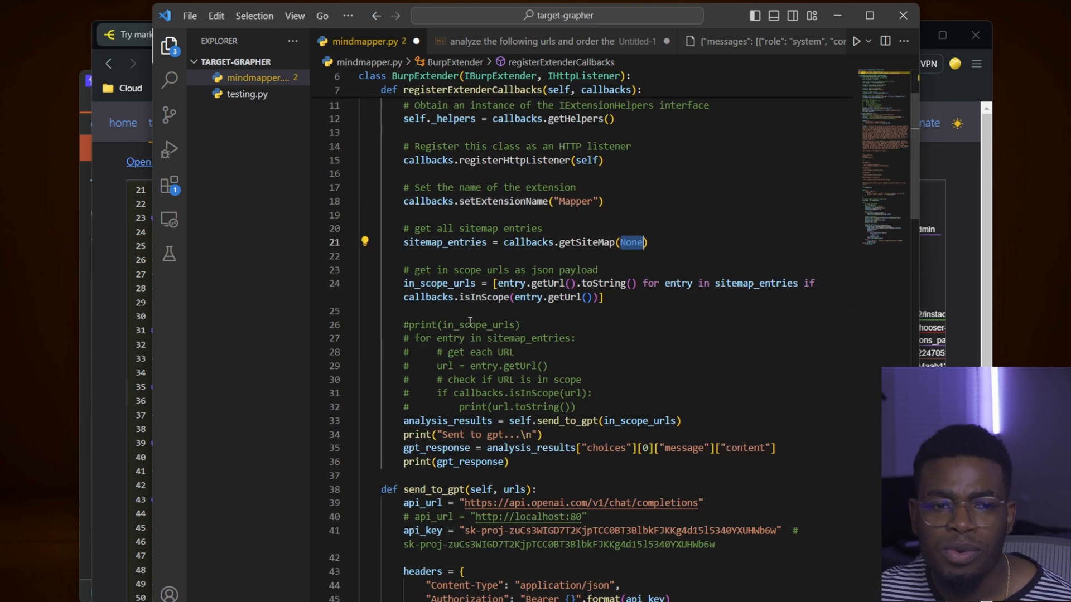
{"action": "left_click_drag", "start_coordinate": [403, 270], "coordinate": [603, 297]}
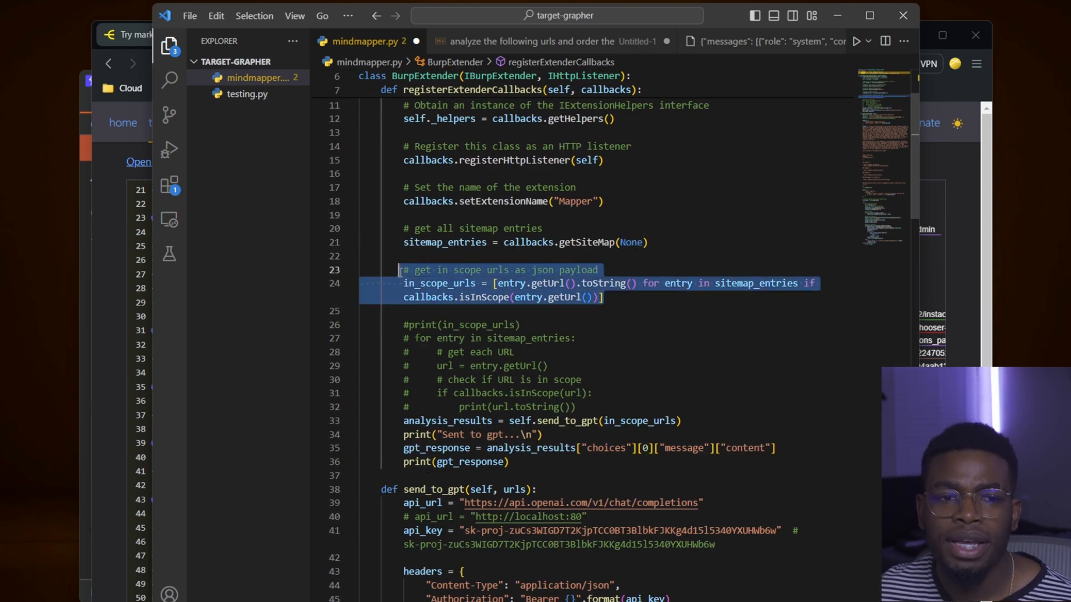
{"action": "left_click", "coordinate": [437, 283]}
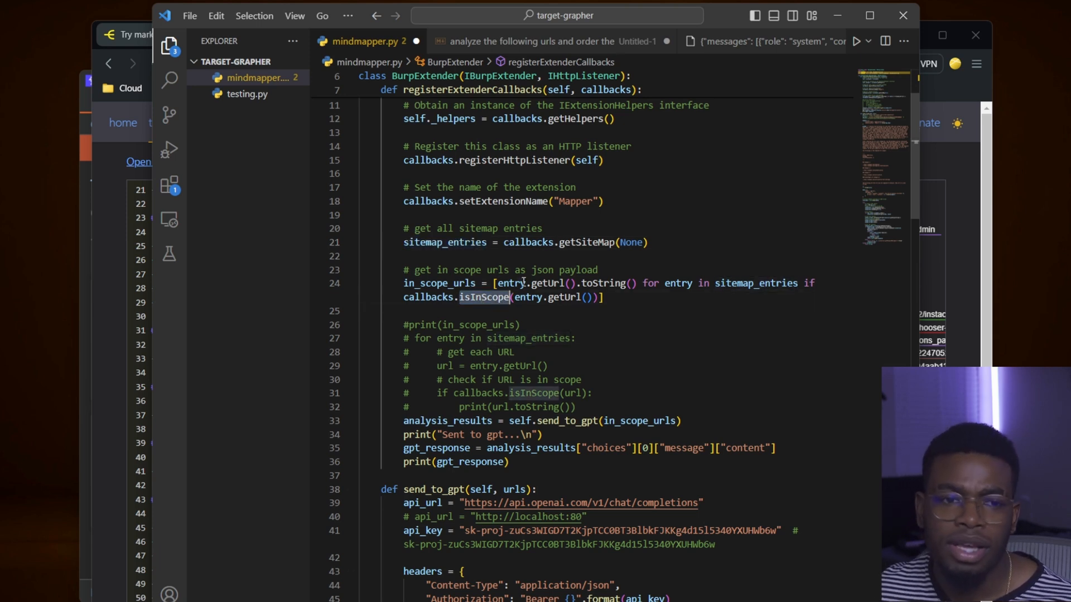
{"action": "mouse_move", "coordinate": [513, 282]}
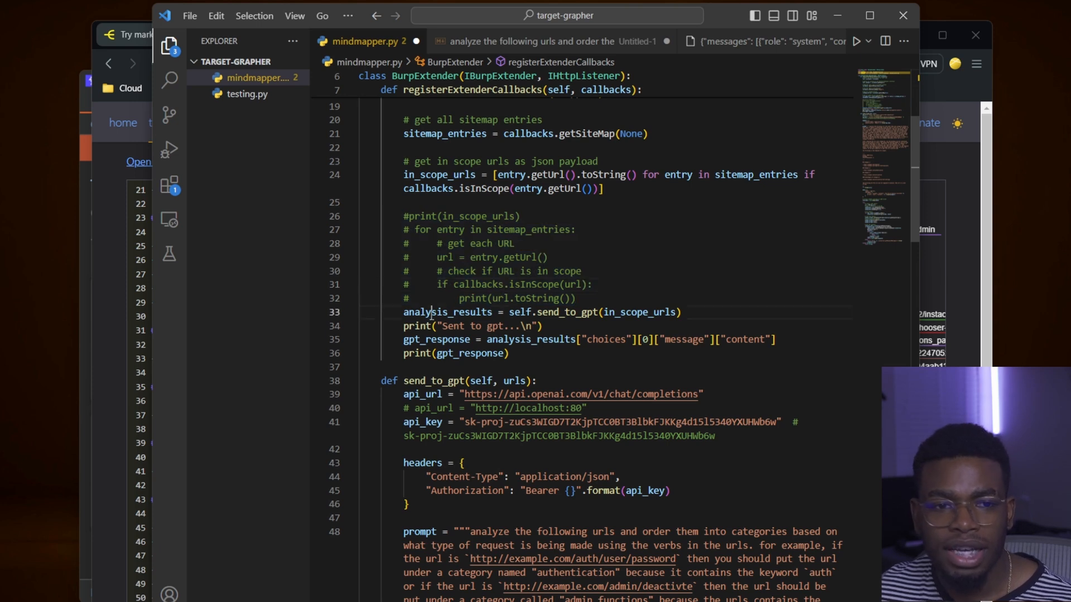
{"action": "double_click", "coordinate": [448, 313]}
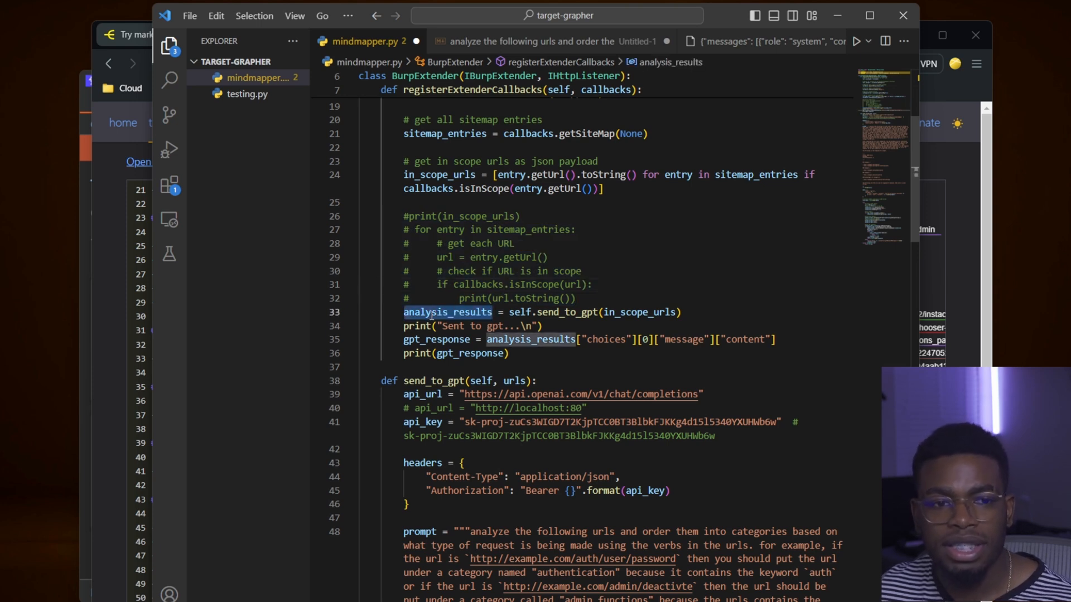
{"action": "mouse_move", "coordinate": [521, 312]}
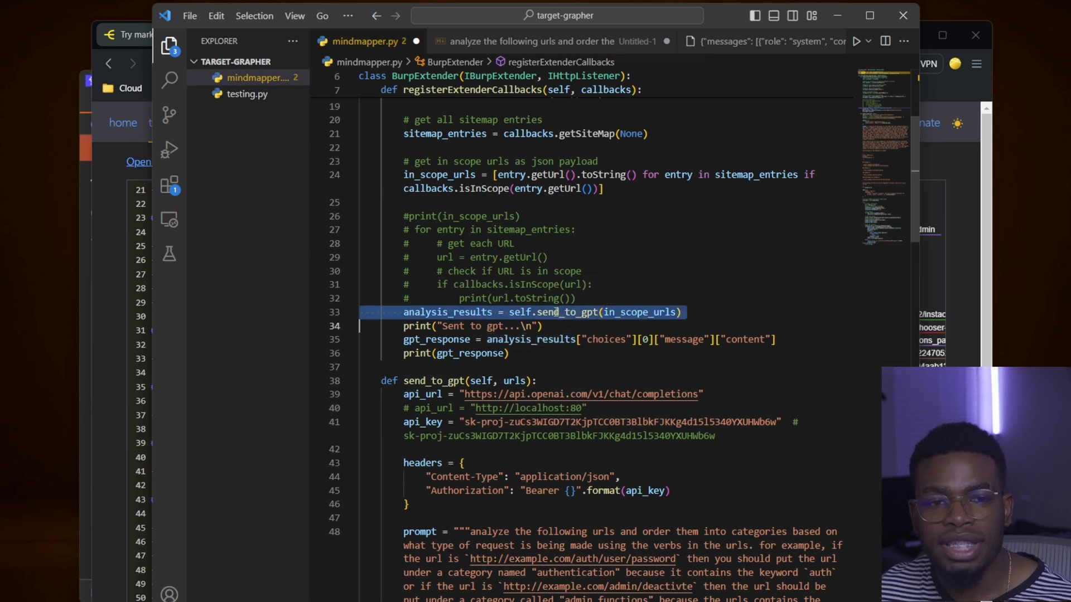
{"action": "left_click", "coordinate": [567, 312]}
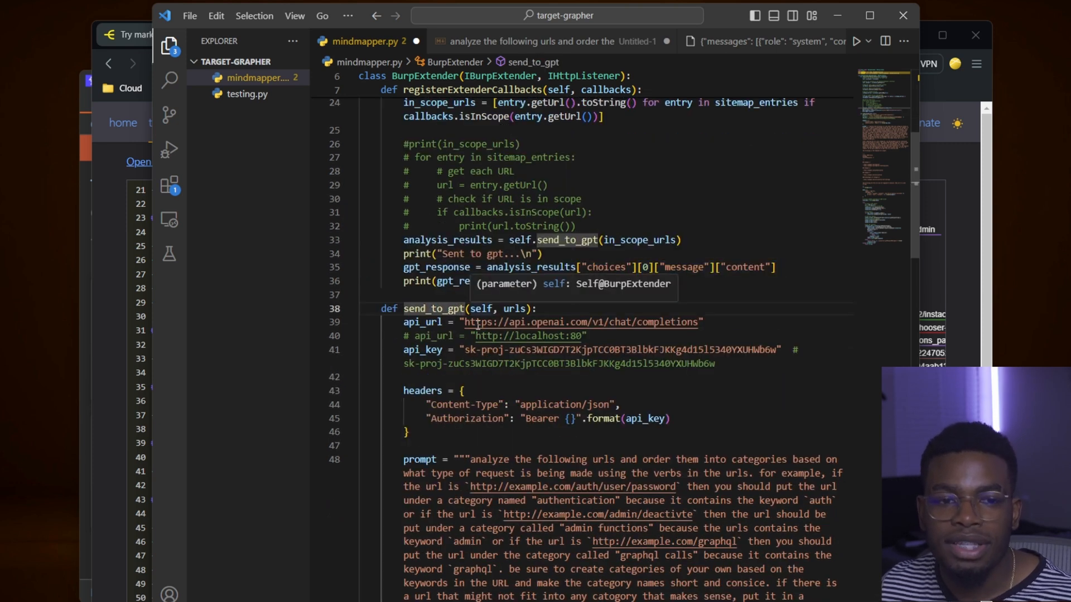
{"action": "left_click", "coordinate": [424, 321]}
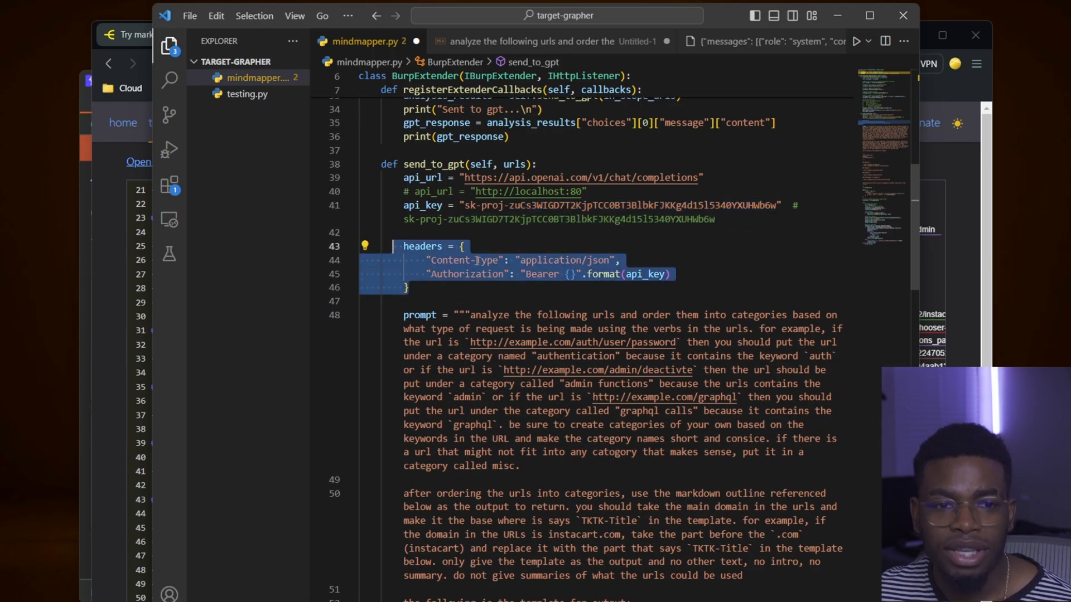
{"action": "double_click", "coordinate": [541, 274]}
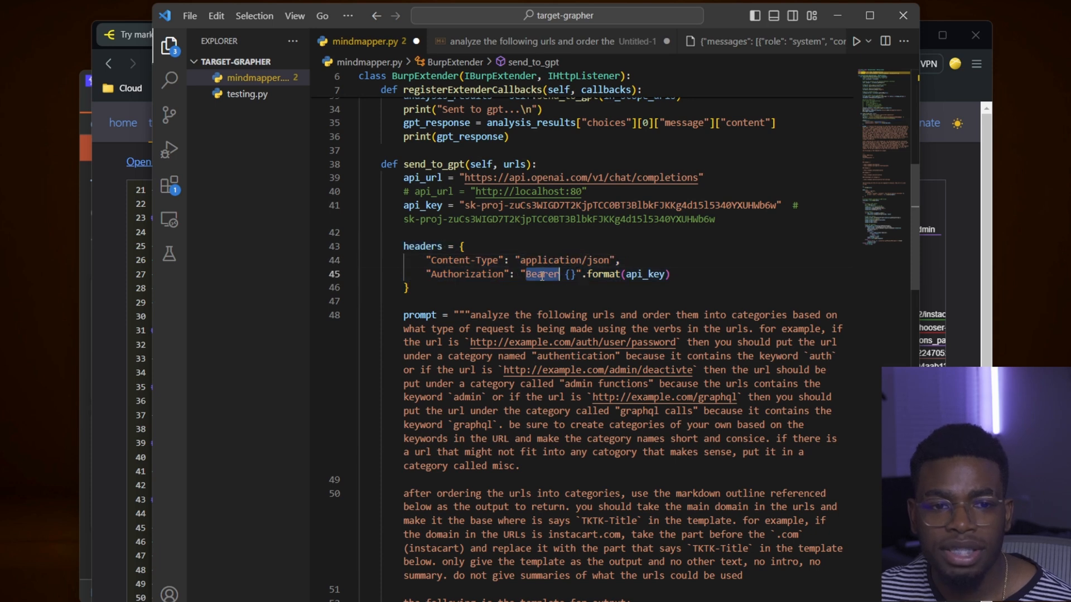
{"action": "double_click", "coordinate": [467, 275]}
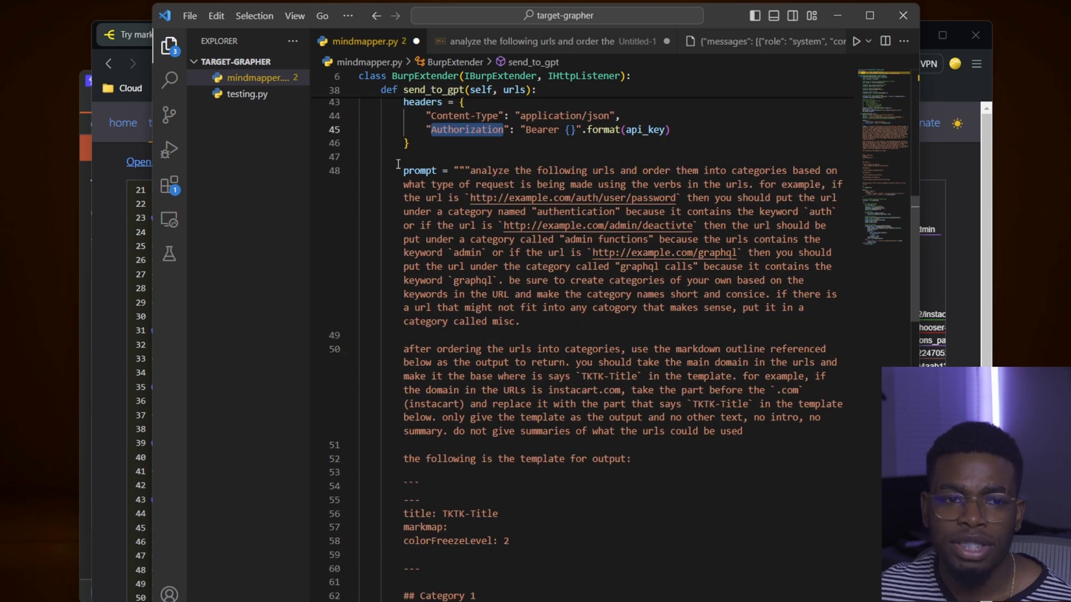
{"action": "left_click_drag", "start_coordinate": [404, 170], "coordinate": [750, 417]}
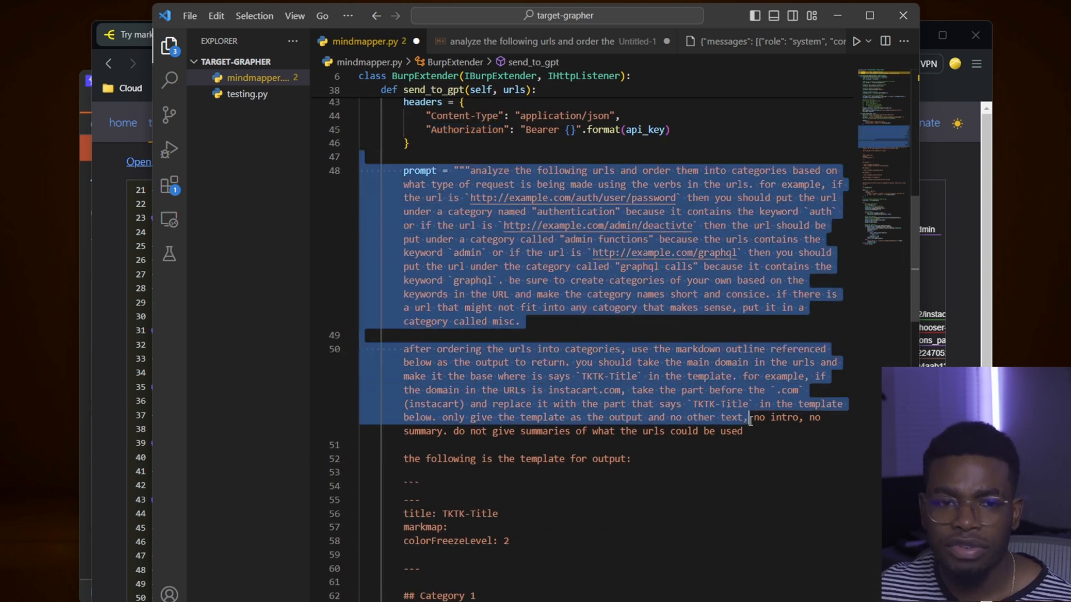
{"action": "scroll", "scroll_direction": "down", "scroll_amount": 3}
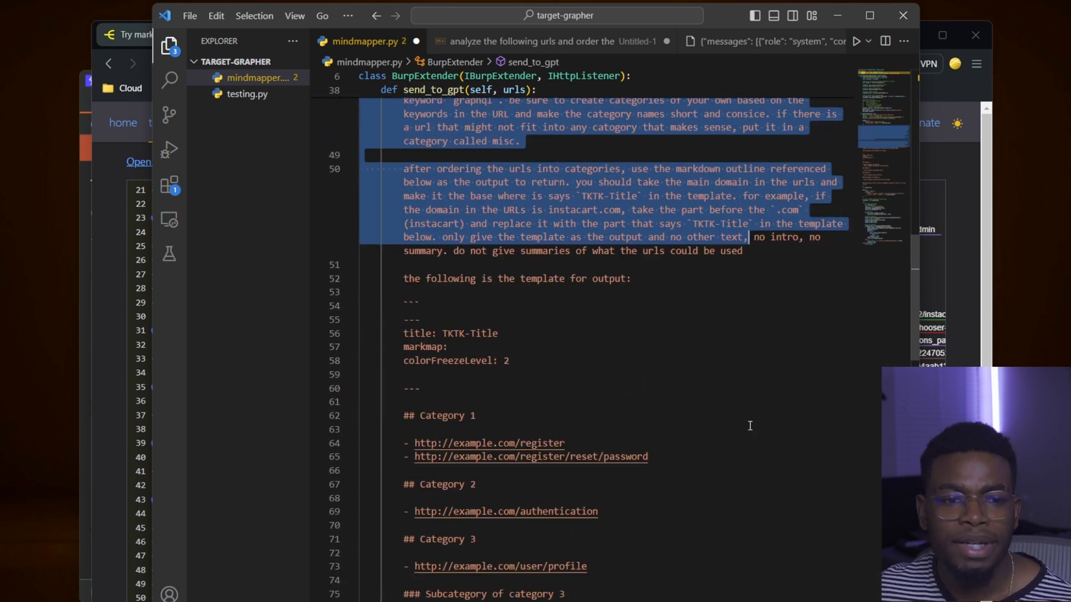
{"action": "scroll", "scroll_direction": "down", "scroll_amount": 3}
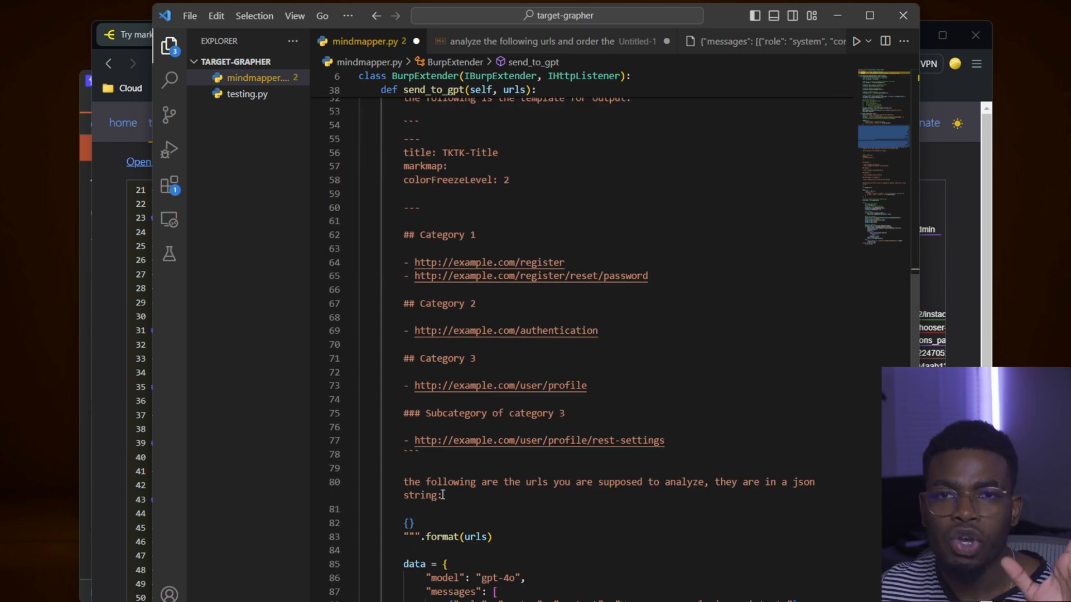
{"action": "scroll", "scroll_direction": "down", "scroll_amount": 3}
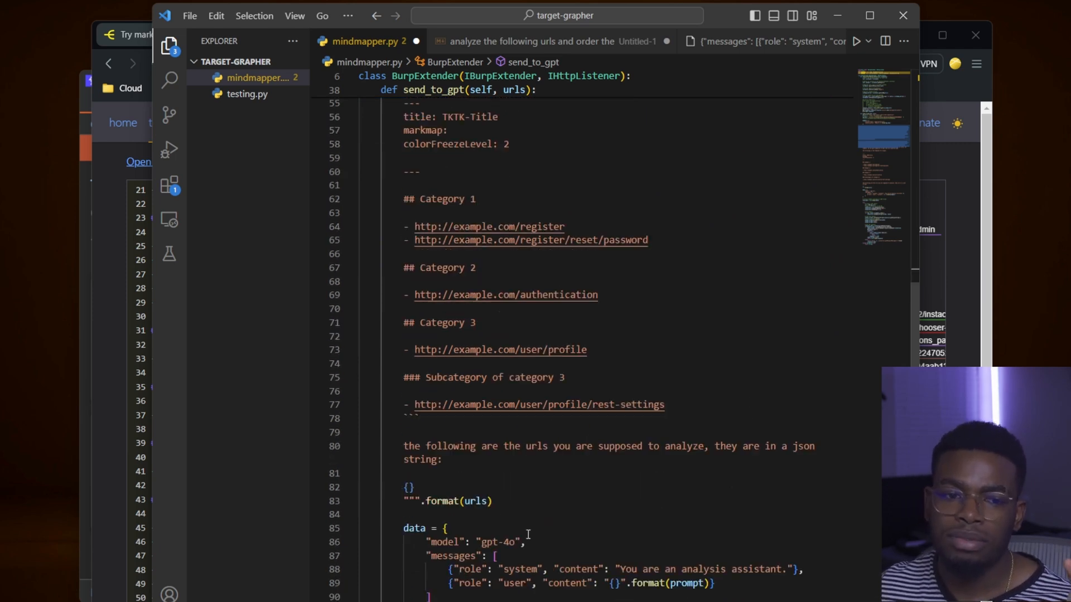
{"action": "scroll", "scroll_direction": "down", "scroll_amount": 3}
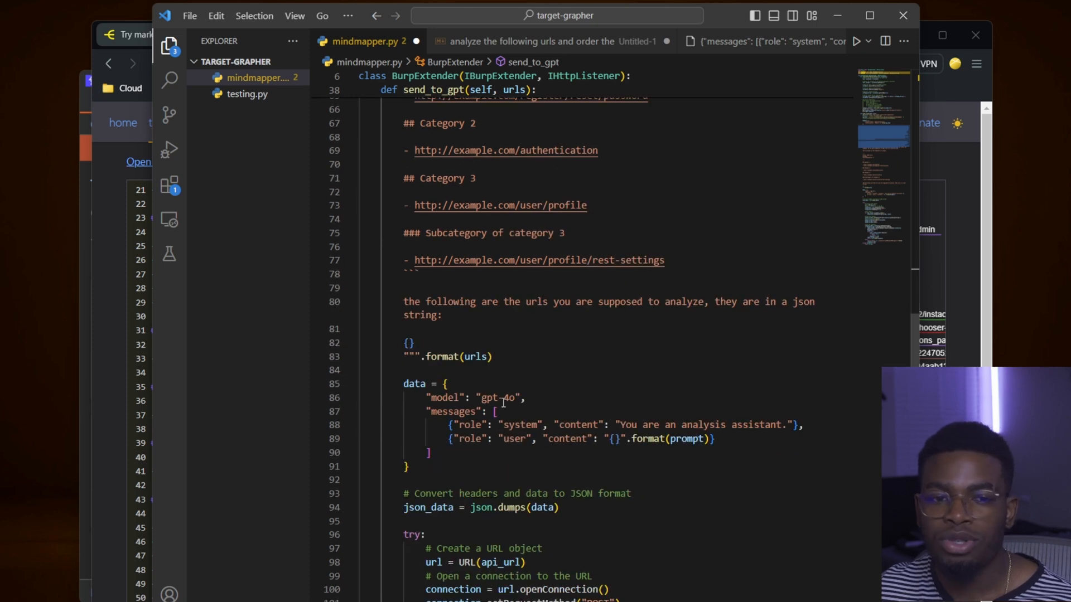
{"action": "double_click", "coordinate": [505, 397]}
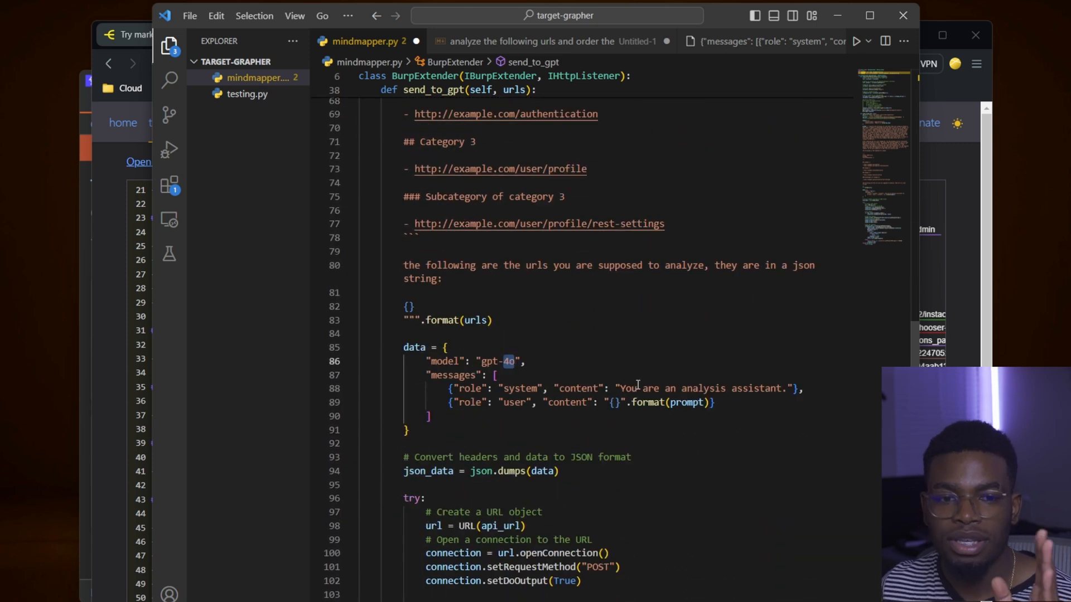
{"action": "scroll", "scroll_direction": "down", "scroll_amount": 3}
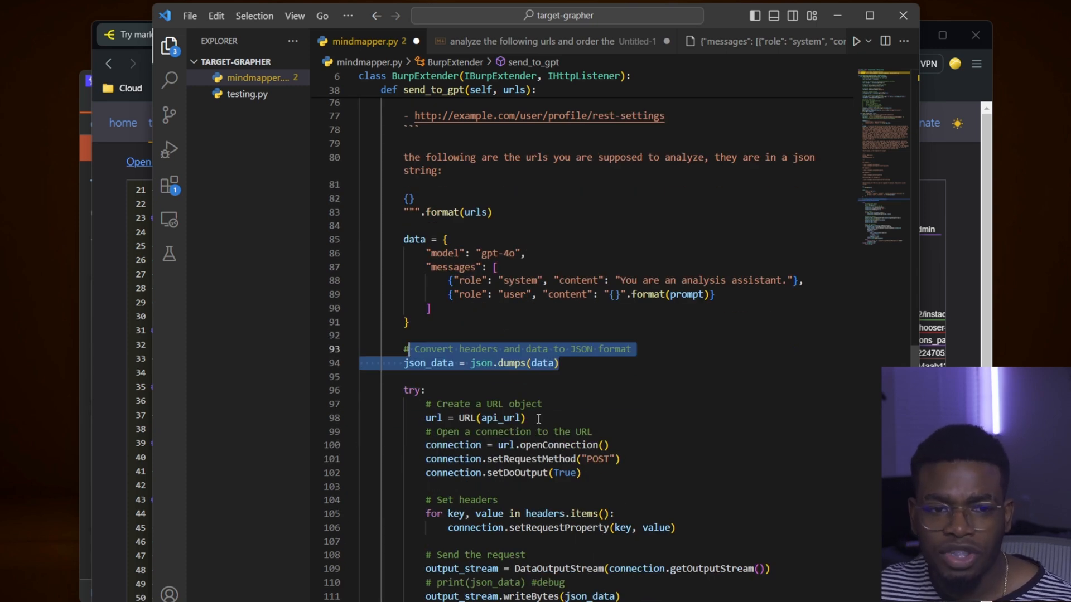
Review send_to_gpt's POST connection code and highlight the while loop reading the input stream.
{"action": "scroll", "scroll_direction": "down", "scroll_amount": 3}
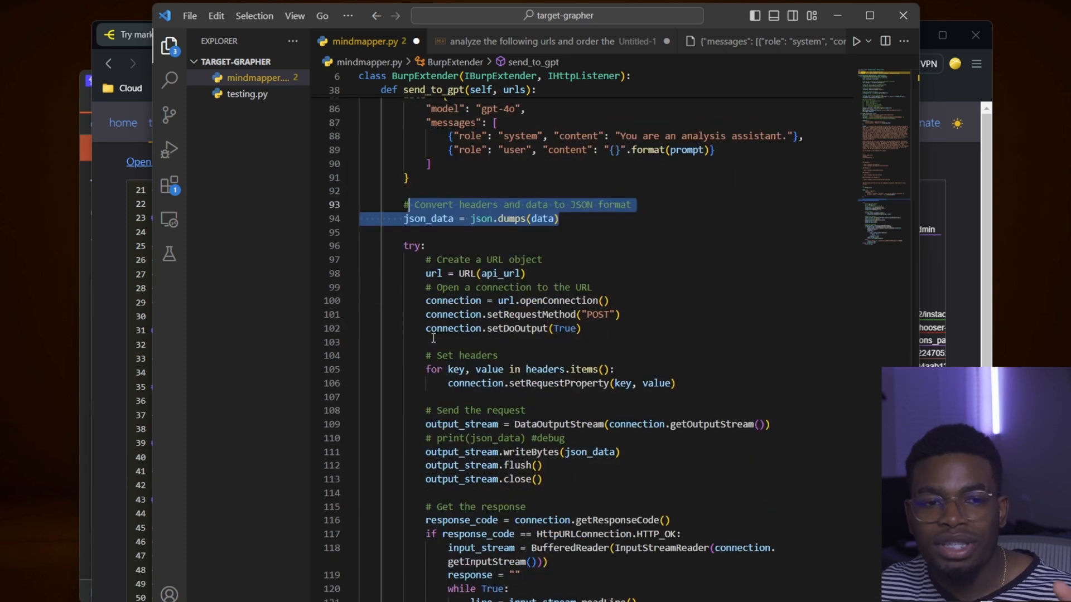
{"action": "mouse_move", "coordinate": [552, 383]}
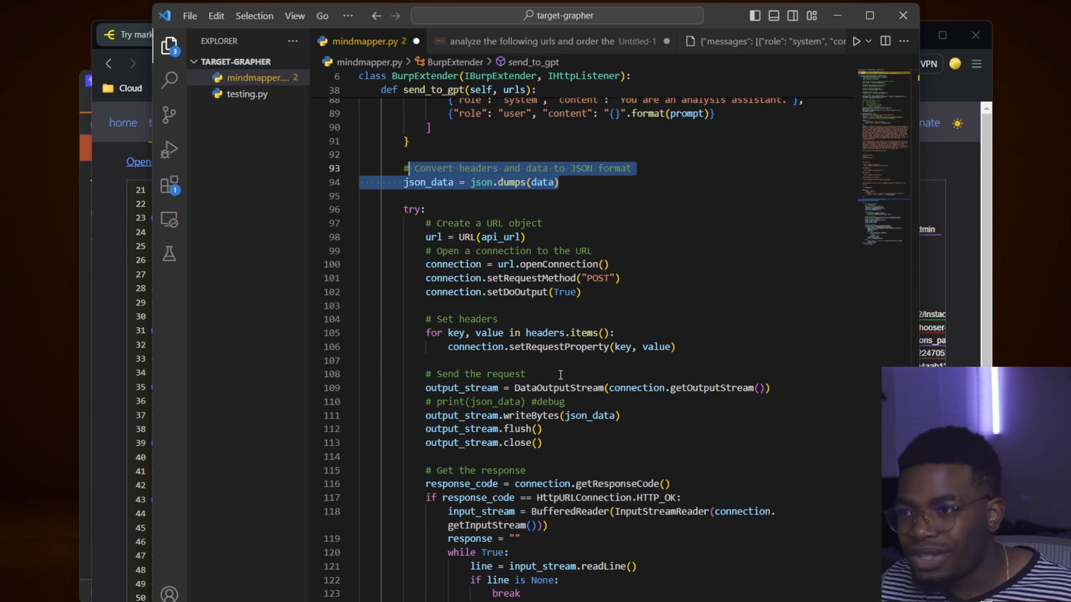
{"action": "scroll", "scroll_direction": "down", "scroll_amount": 3}
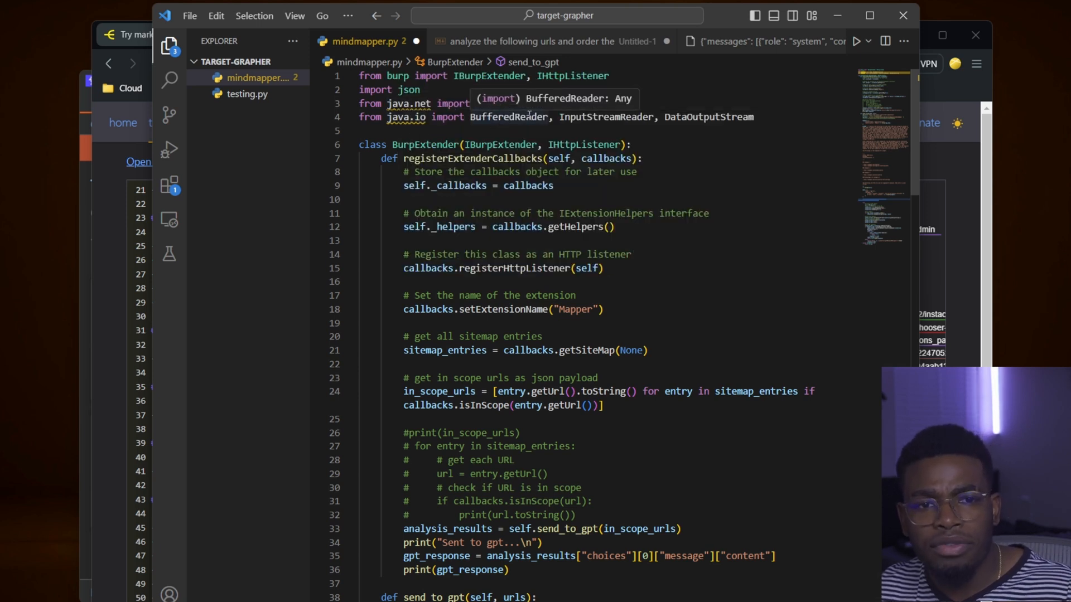
{"action": "scroll", "scroll_direction": "down", "scroll_amount": 3}
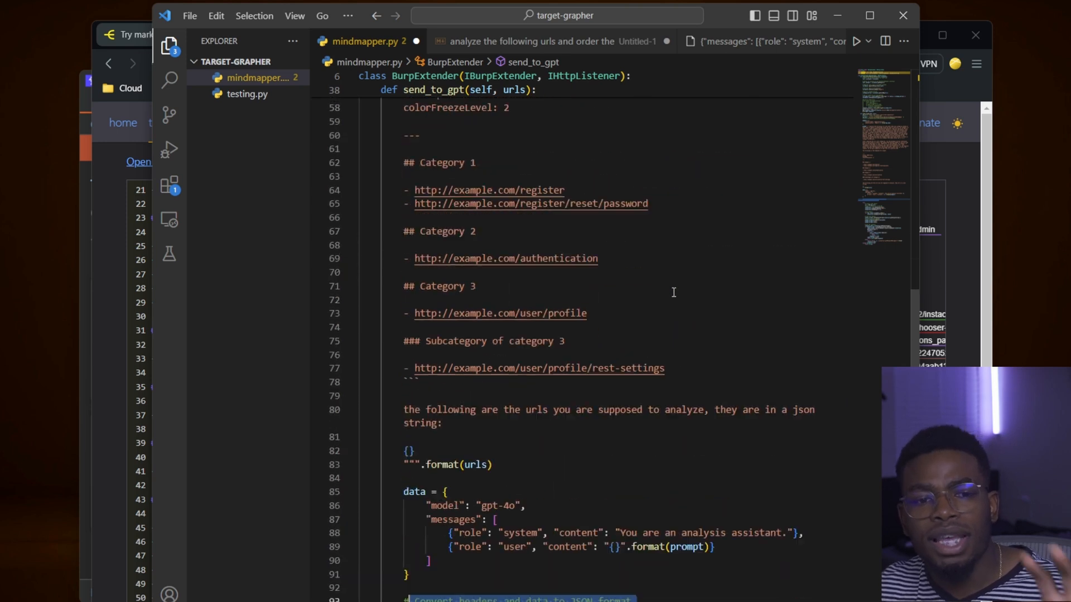
{"action": "scroll", "scroll_direction": "down", "scroll_amount": 3}
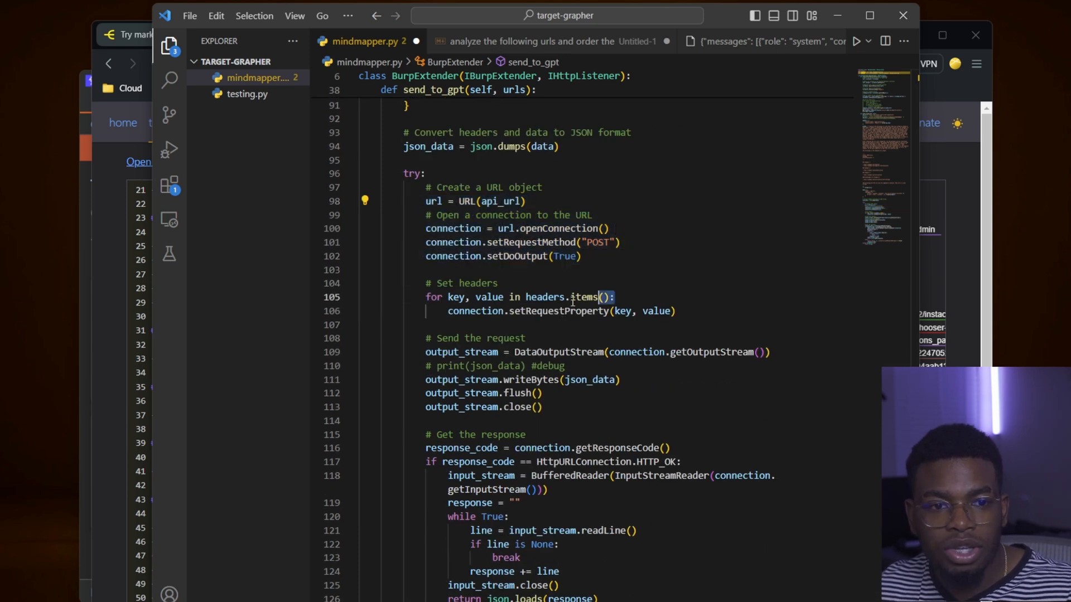
{"action": "left_click_drag", "start_coordinate": [425, 283], "coordinate": [597, 297]}
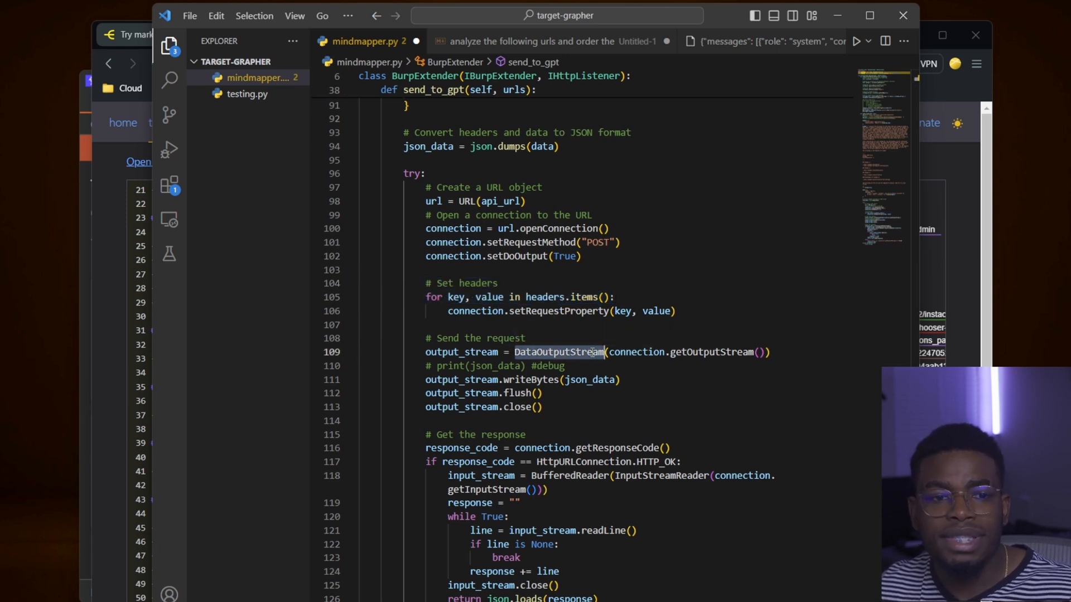
Point out the input-stream reading call, then switch to the Untitled-2 log of the GPT-4o request and response.
{"action": "scroll", "scroll_direction": "down", "scroll_amount": 3}
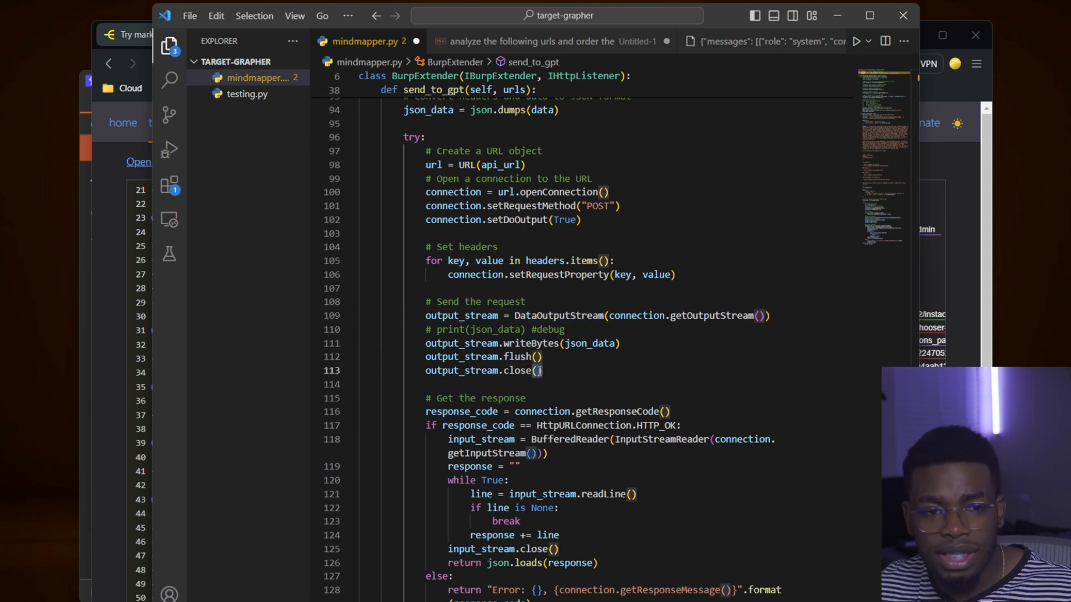
{"action": "scroll", "scroll_direction": "down", "scroll_amount": 3}
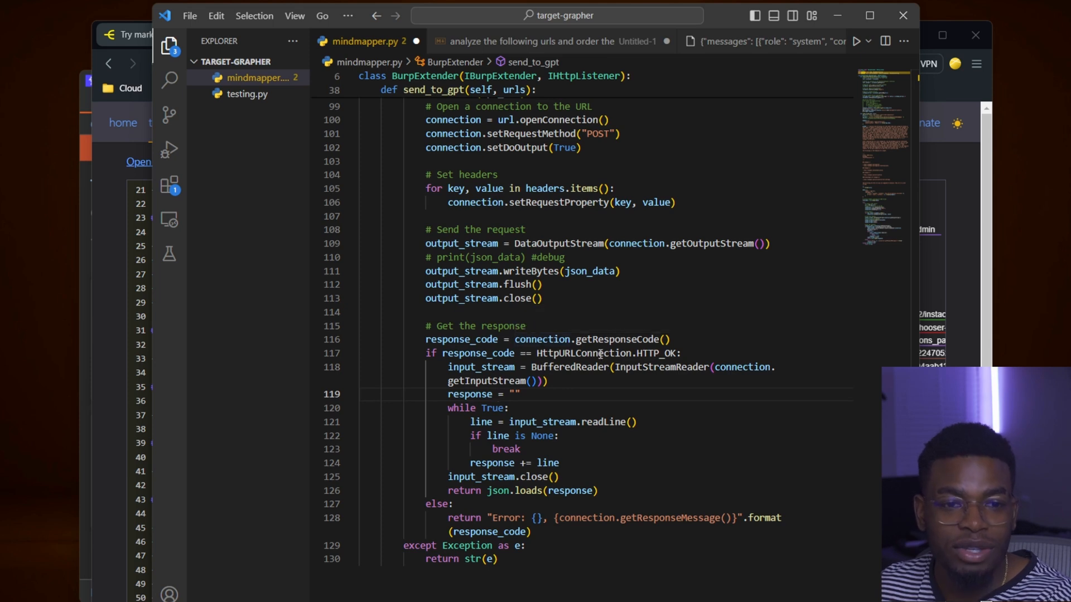
{"action": "double_click", "coordinate": [662, 353]}
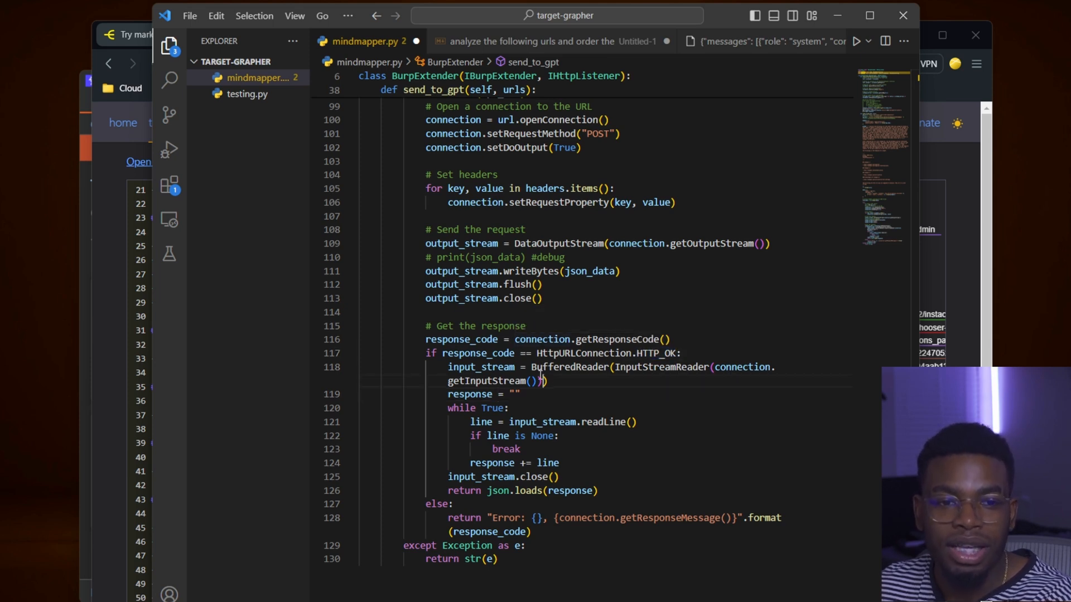
{"action": "double_click", "coordinate": [480, 367]}
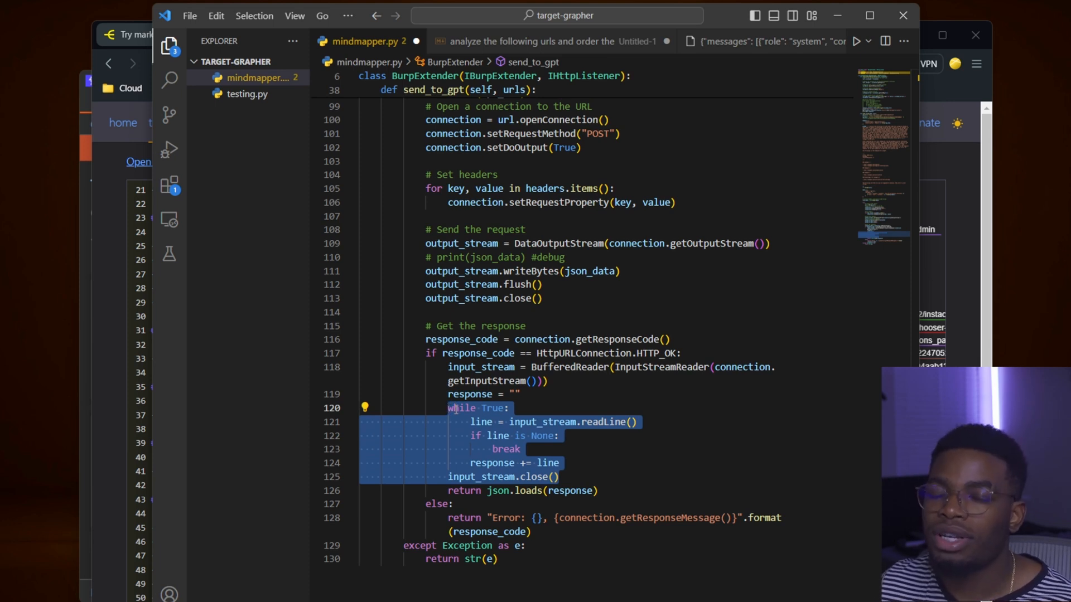
{"action": "mouse_move", "coordinate": [576, 431]}
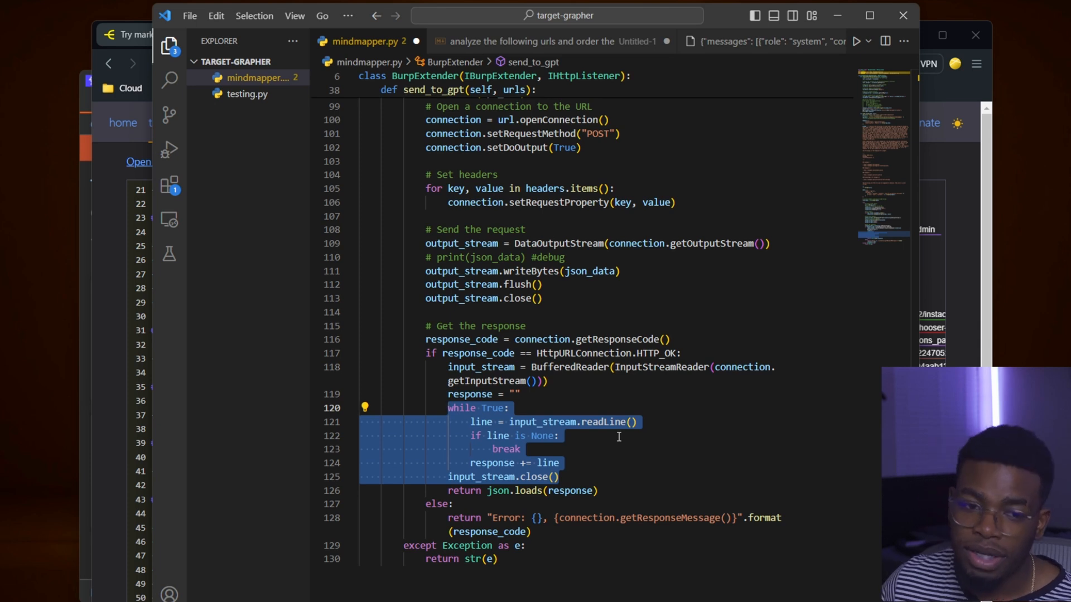
{"action": "left_click", "coordinate": [600, 490]}
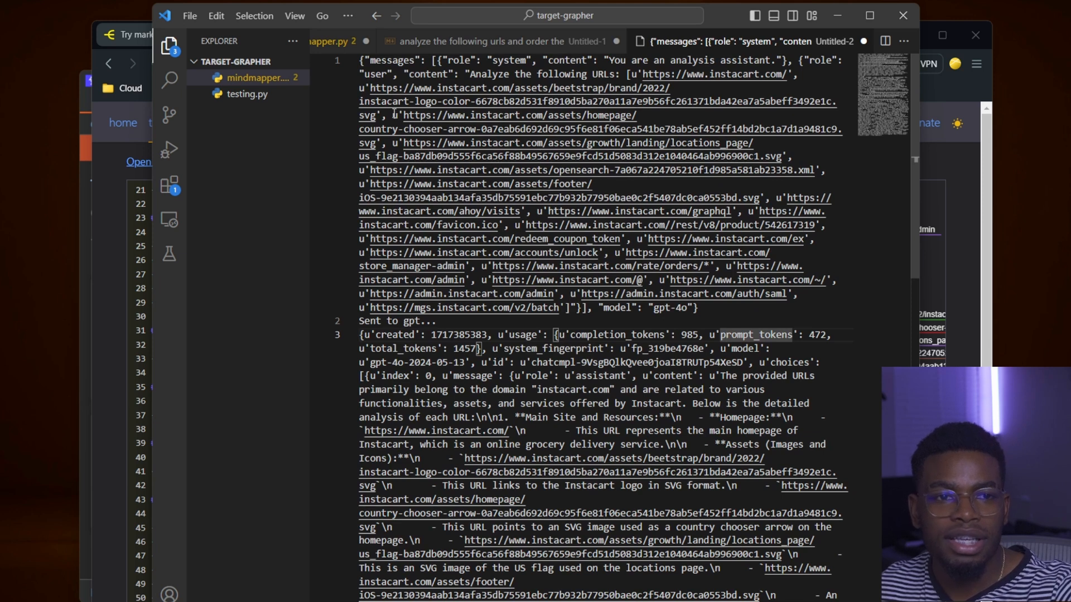
{"action": "scroll", "scroll_direction": "down", "scroll_amount": 3}
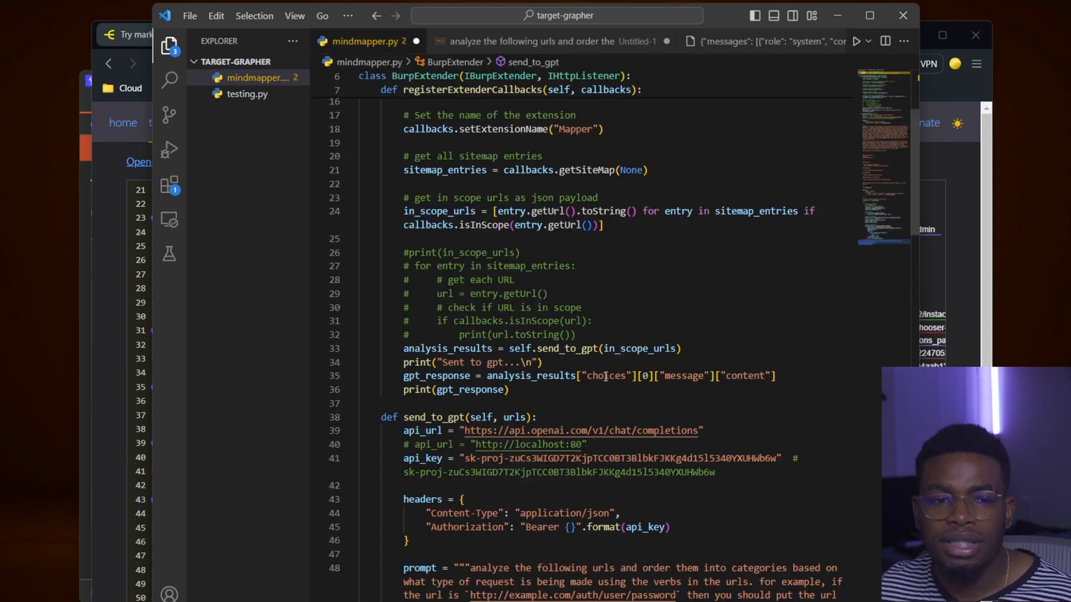
{"action": "double_click", "coordinate": [604, 376]}
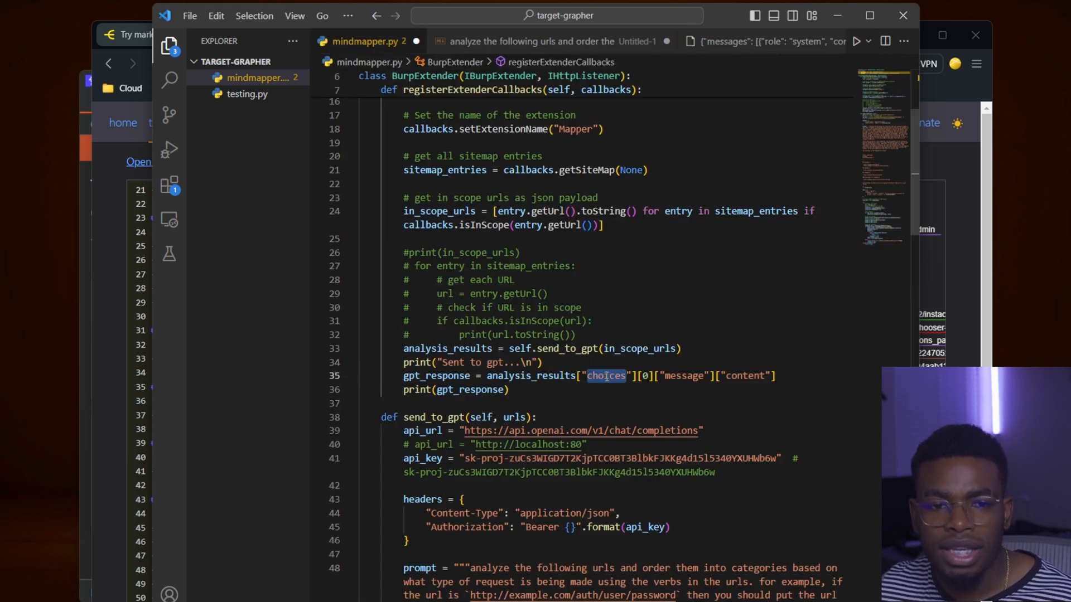
{"action": "double_click", "coordinate": [683, 376]}
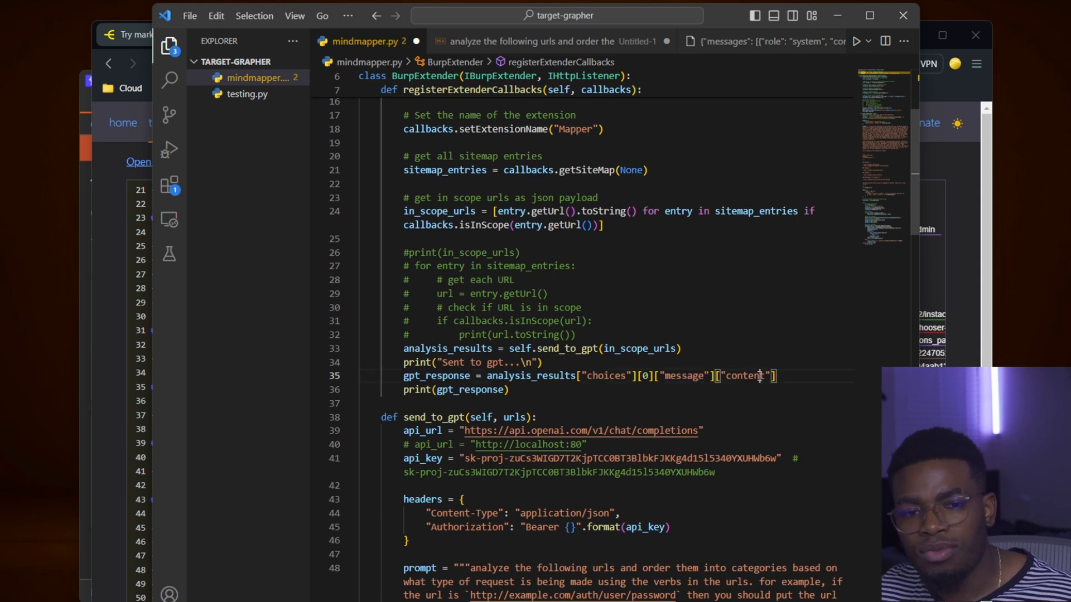
{"action": "double_click", "coordinate": [746, 376]}
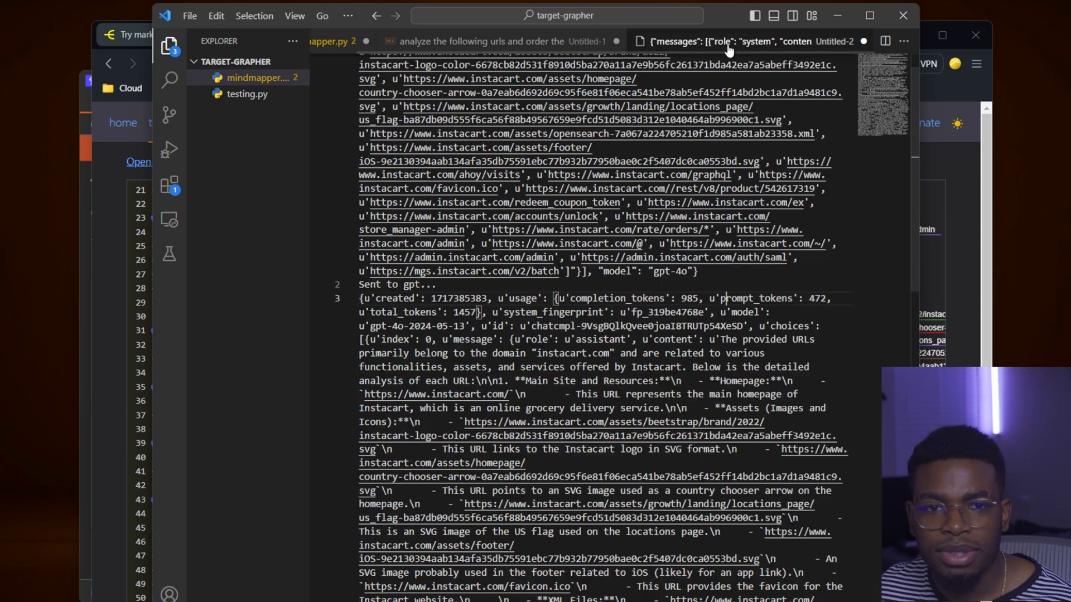
Search the response log for 'choice' and trace the first choice's index, role and assistant content text.
{"action": "type", "text": "c"}
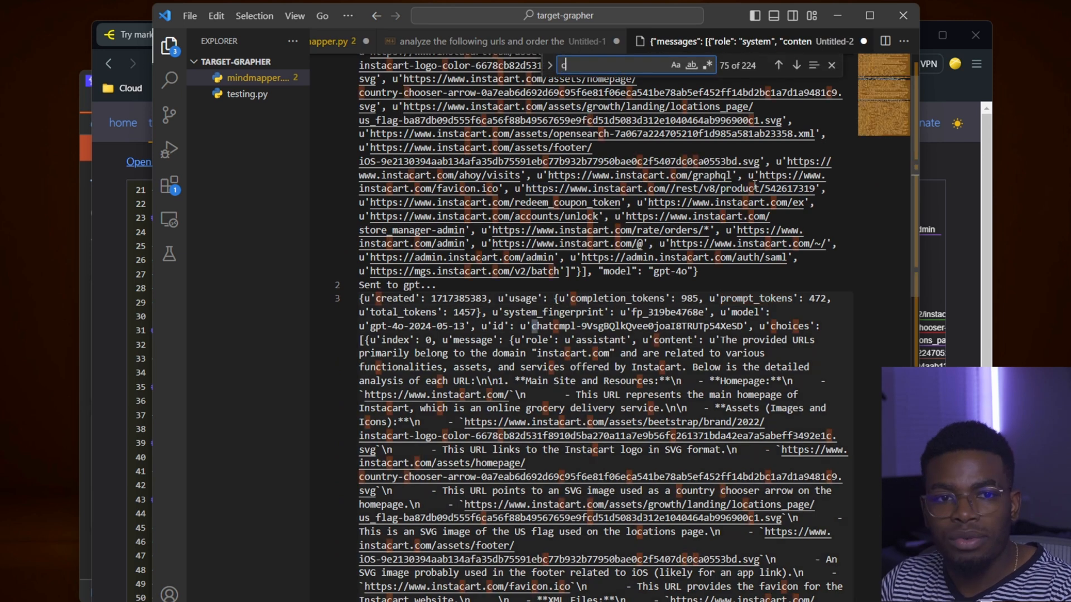
{"action": "type", "text": "hoice"}
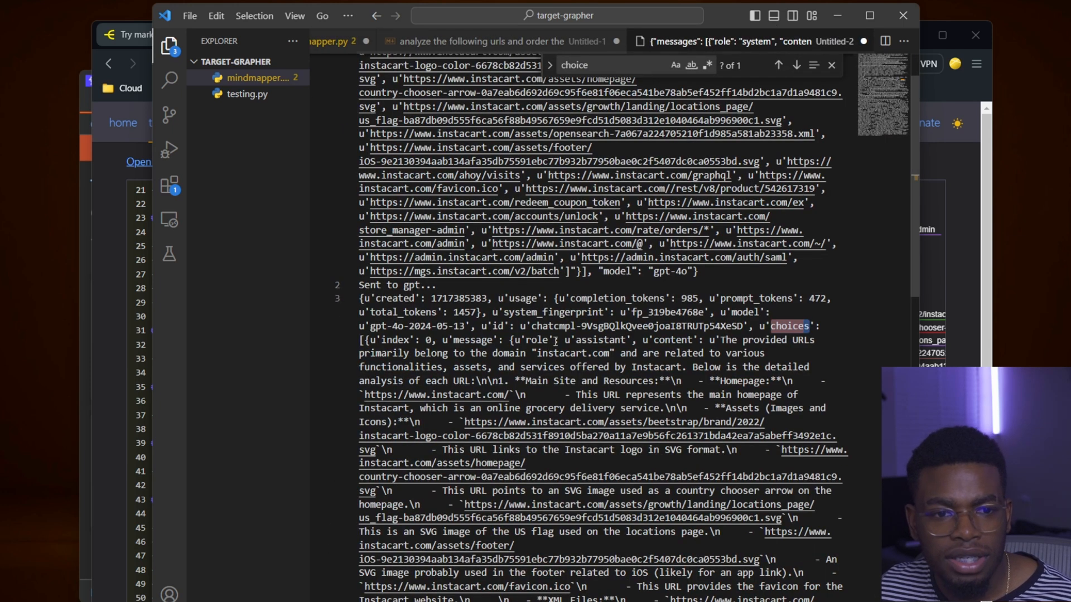
{"action": "double_click", "coordinate": [396, 340]}
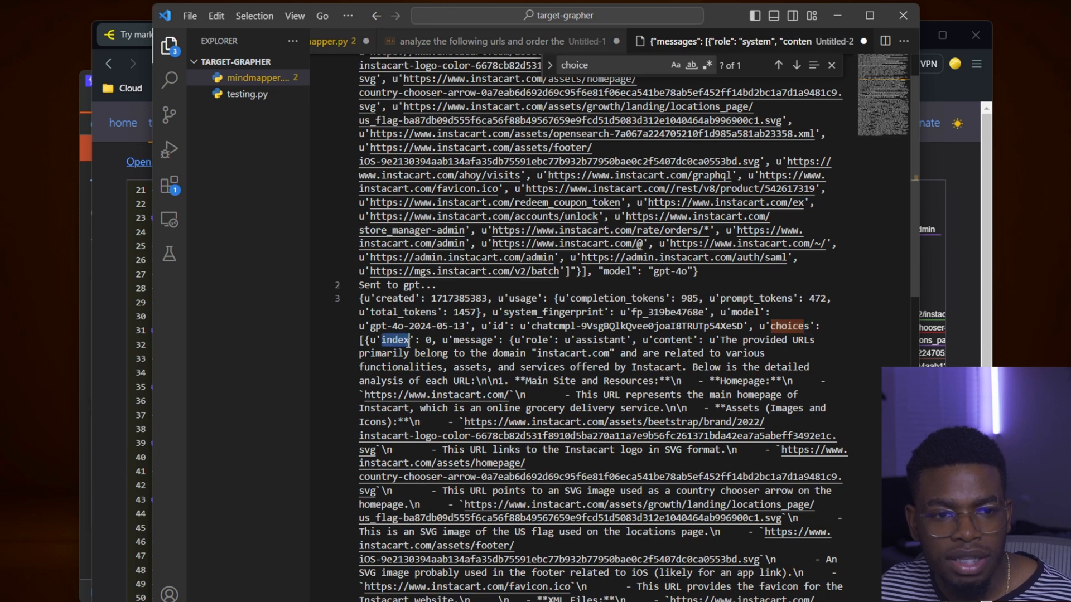
{"action": "double_click", "coordinate": [473, 340]}
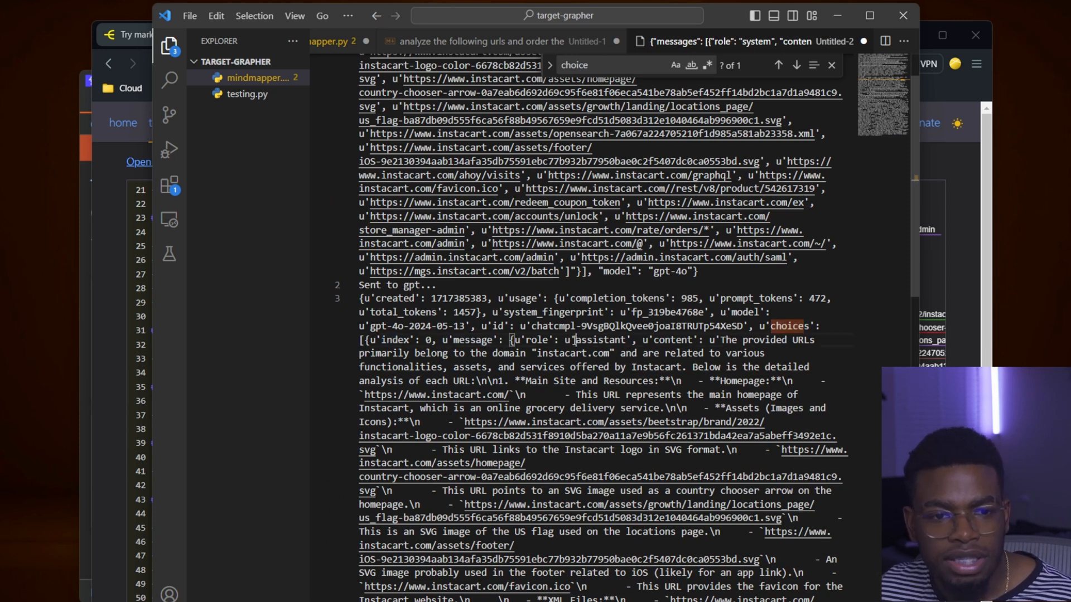
{"action": "double_click", "coordinate": [673, 339]}
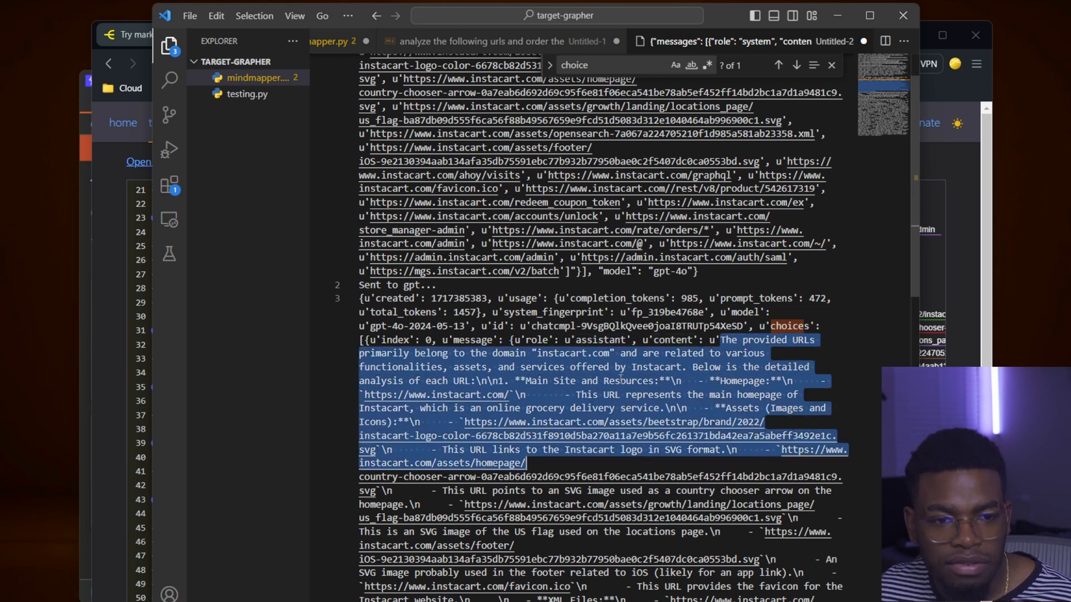
{"action": "scroll", "scroll_direction": "down", "scroll_amount": 3}
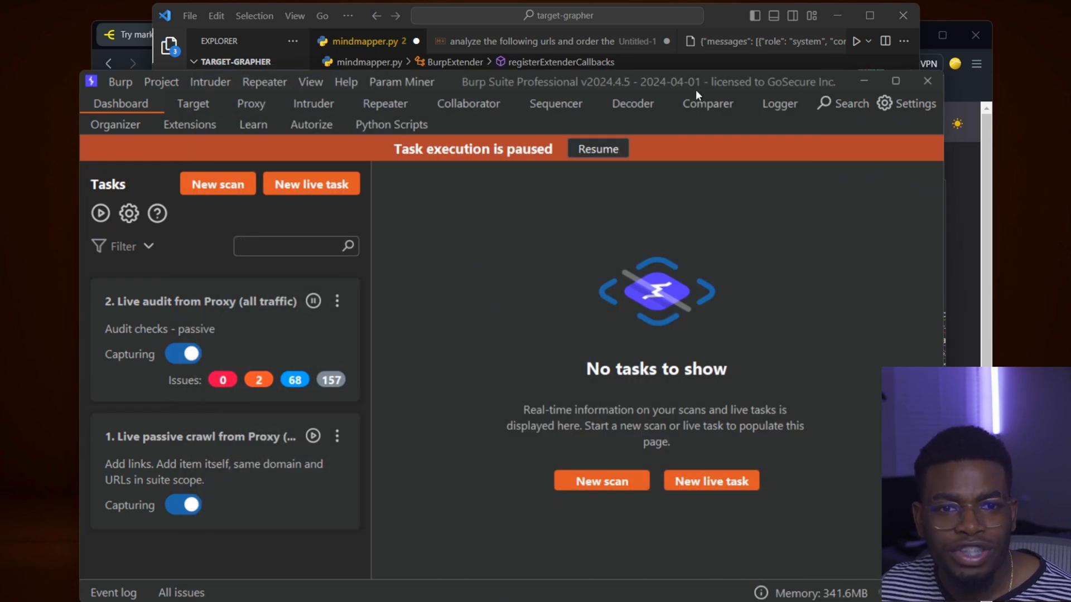
Reload Mapper from Installed extensions and scroll its output listing the categorized Instacart markmap markdown.
{"action": "left_click", "coordinate": [189, 123]}
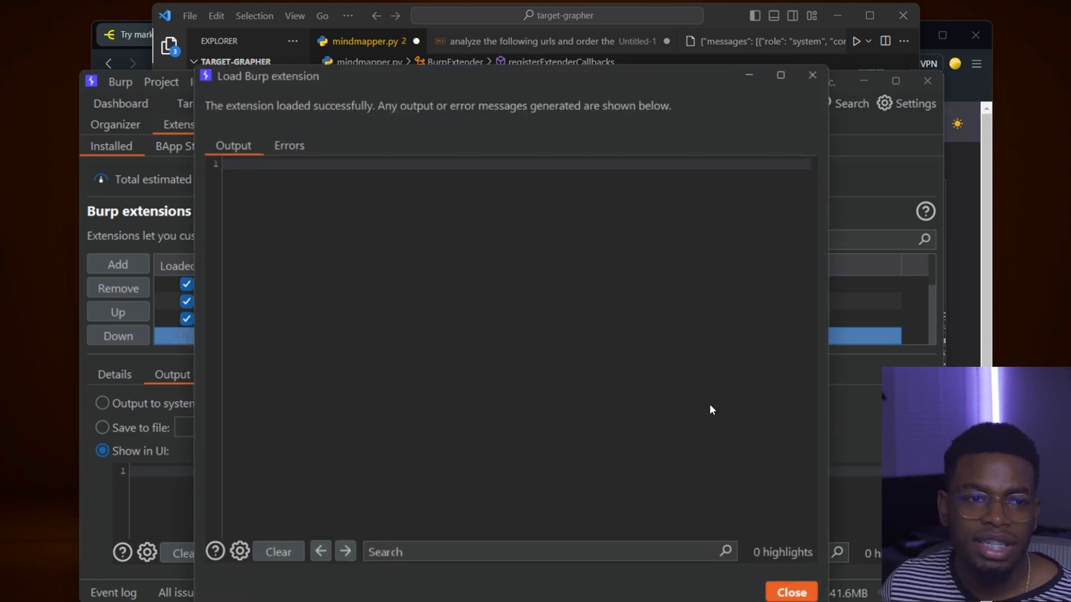
{"action": "mouse_move", "coordinate": [678, 396]}
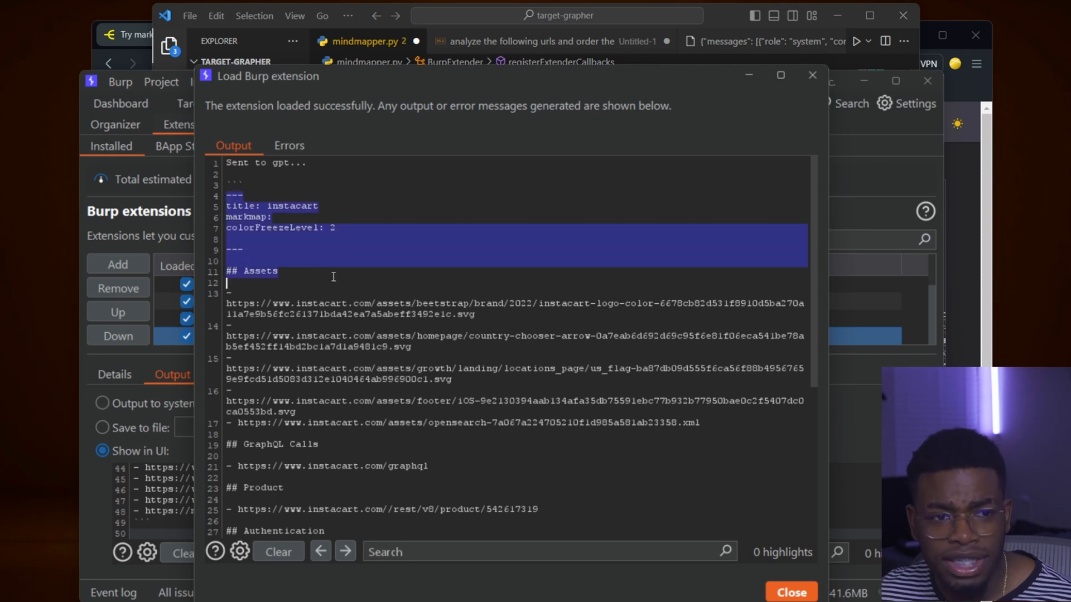
{"action": "scroll", "scroll_direction": "down", "scroll_amount": 3}
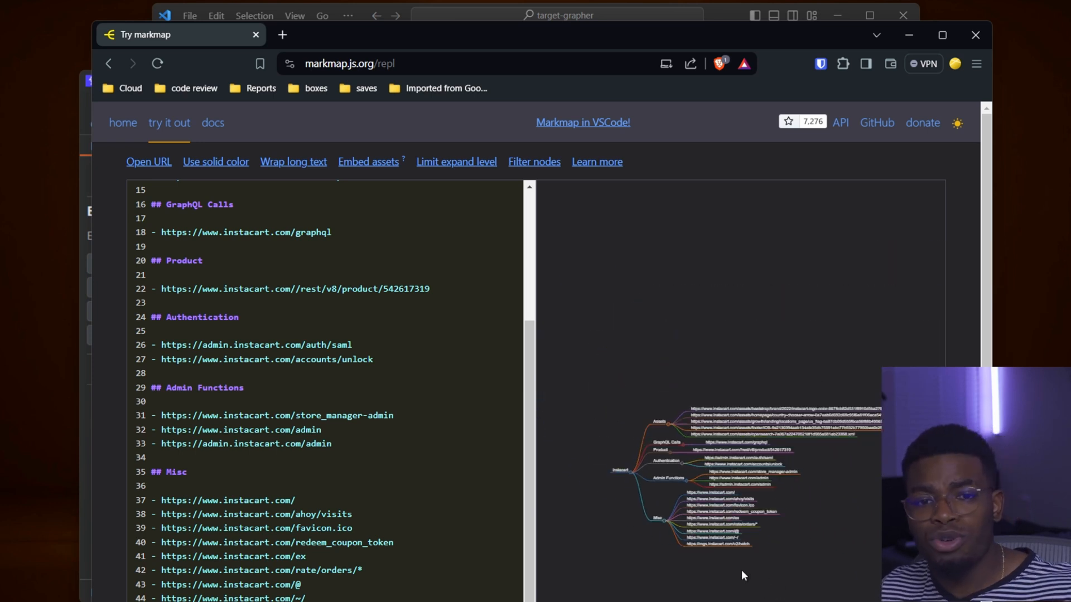
{"action": "mouse_move", "coordinate": [736, 558]}
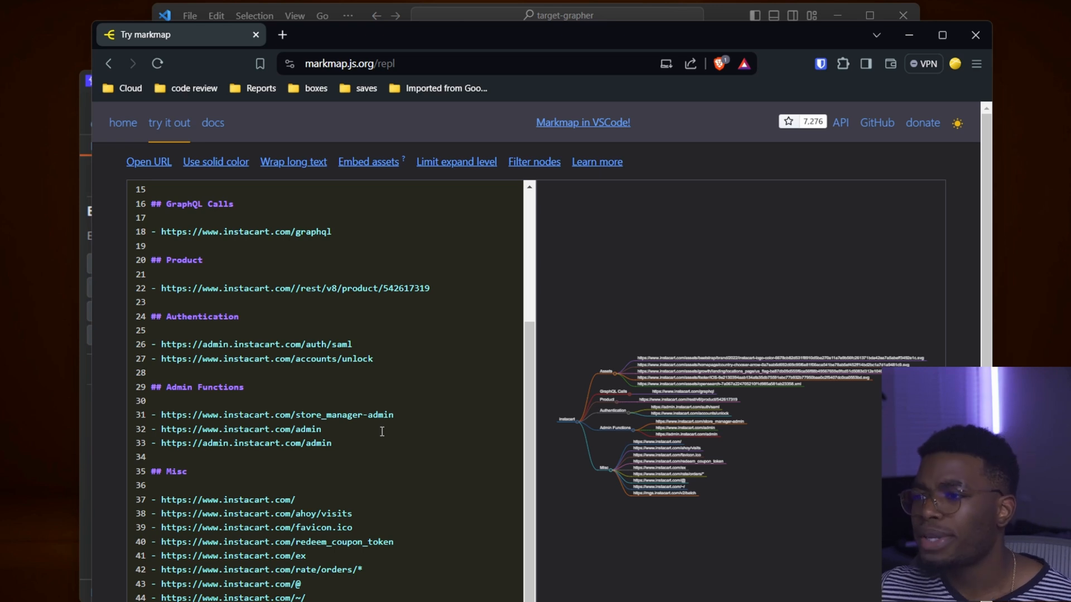
{"action": "mouse_move", "coordinate": [646, 306]}
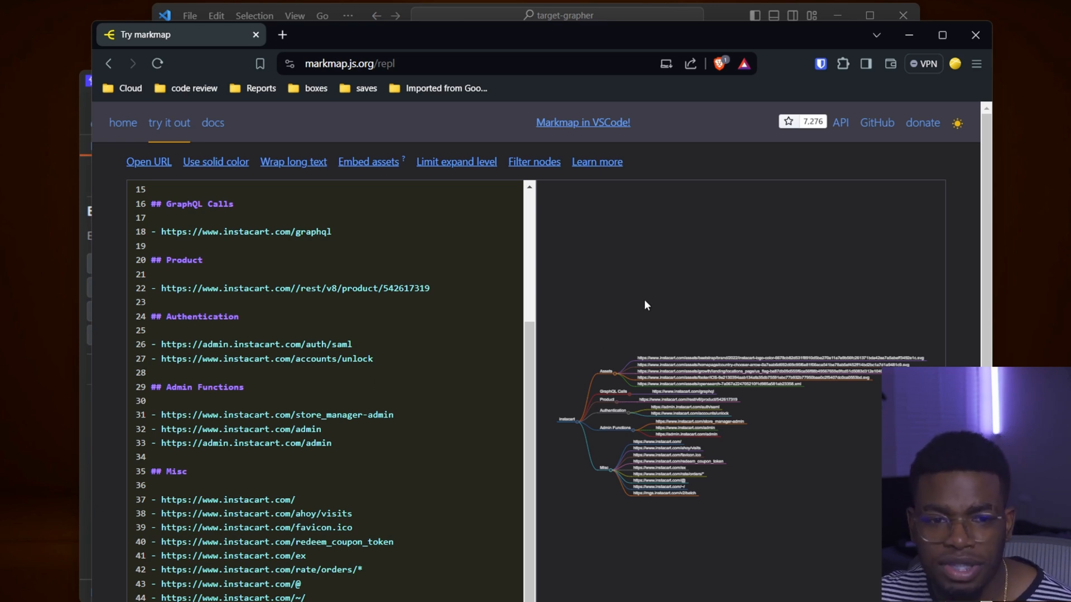